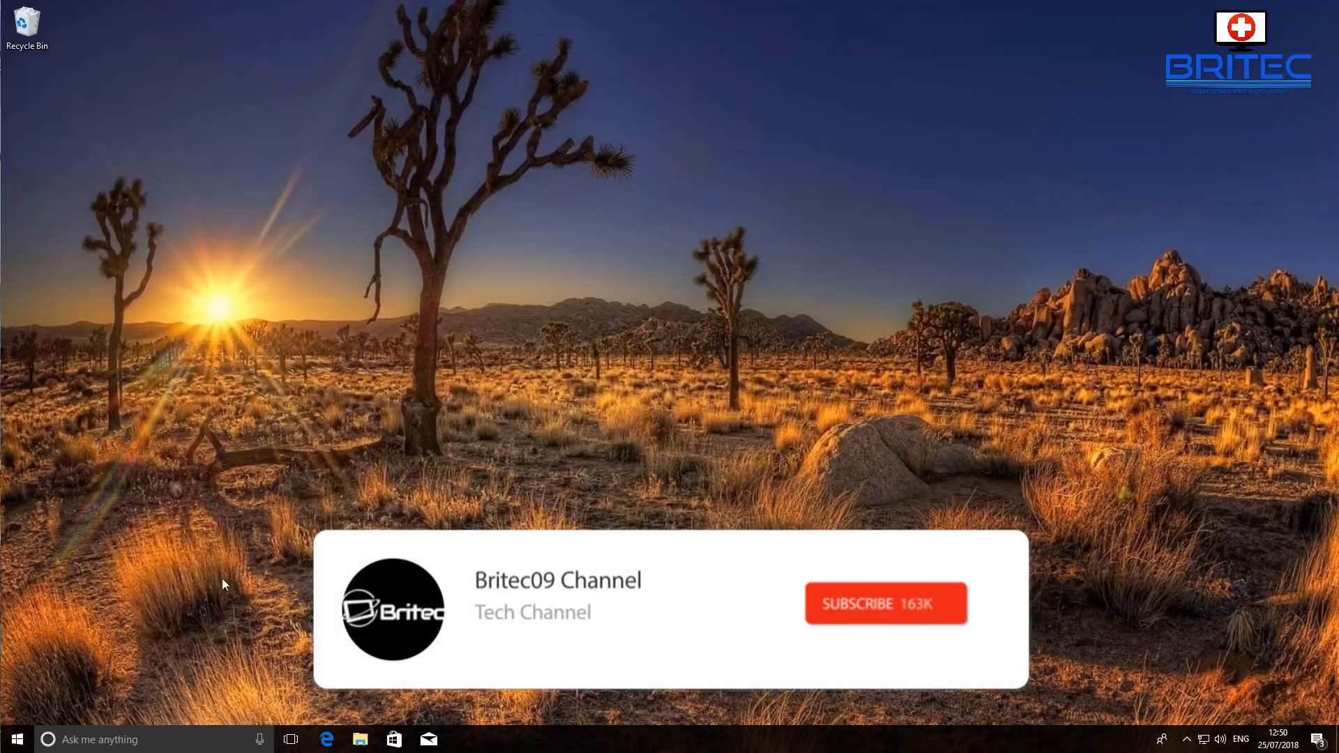
# Go to Update & Security and select Windows Defender in the sidebar
pyautogui.click(885, 602)
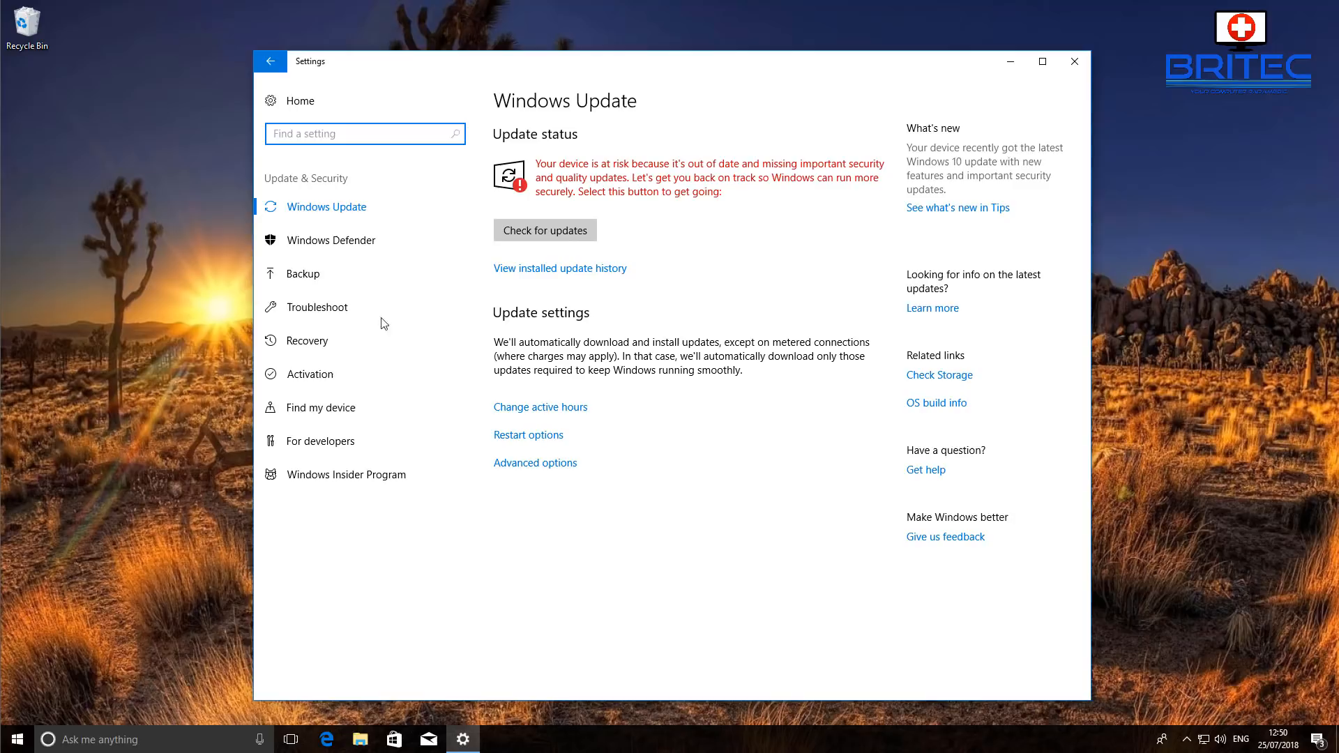
pyautogui.click(330, 240)
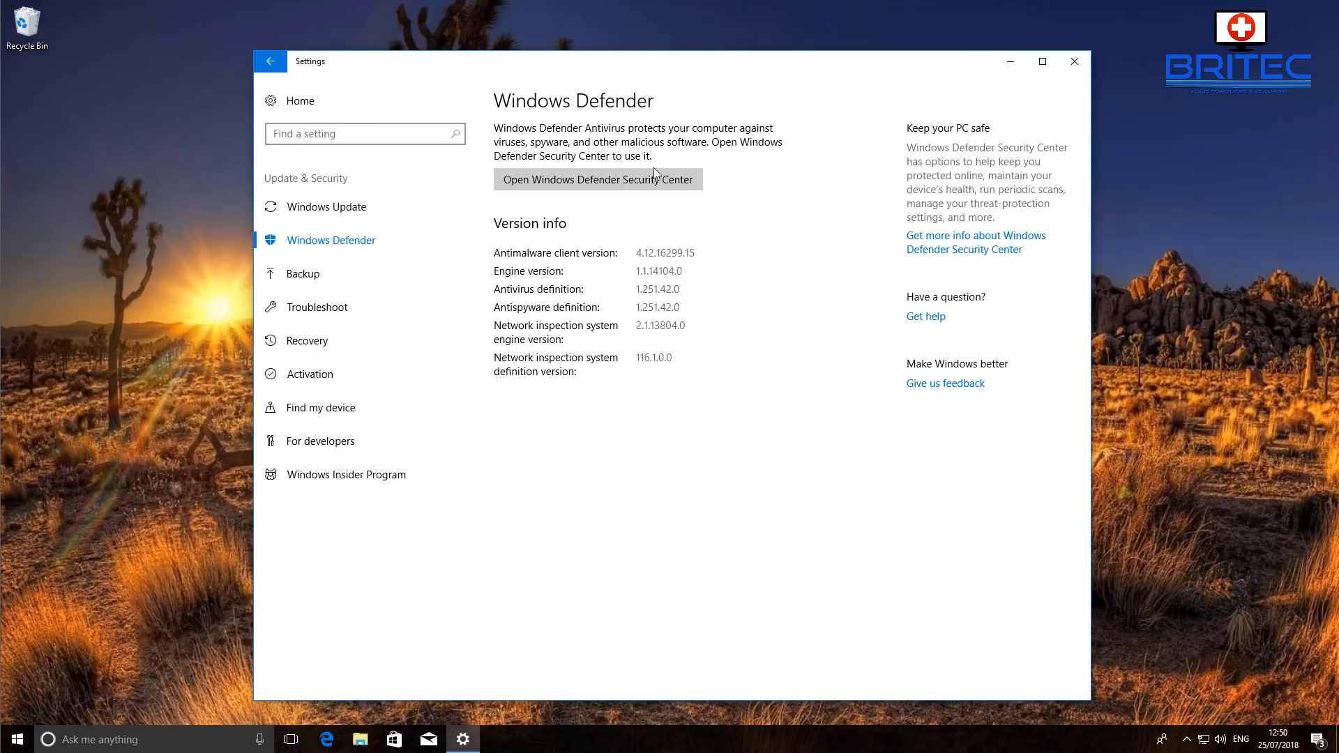
# Launch Windows Defender Security Center, view the Advanced scan options, then close it
pyautogui.click(596, 180)
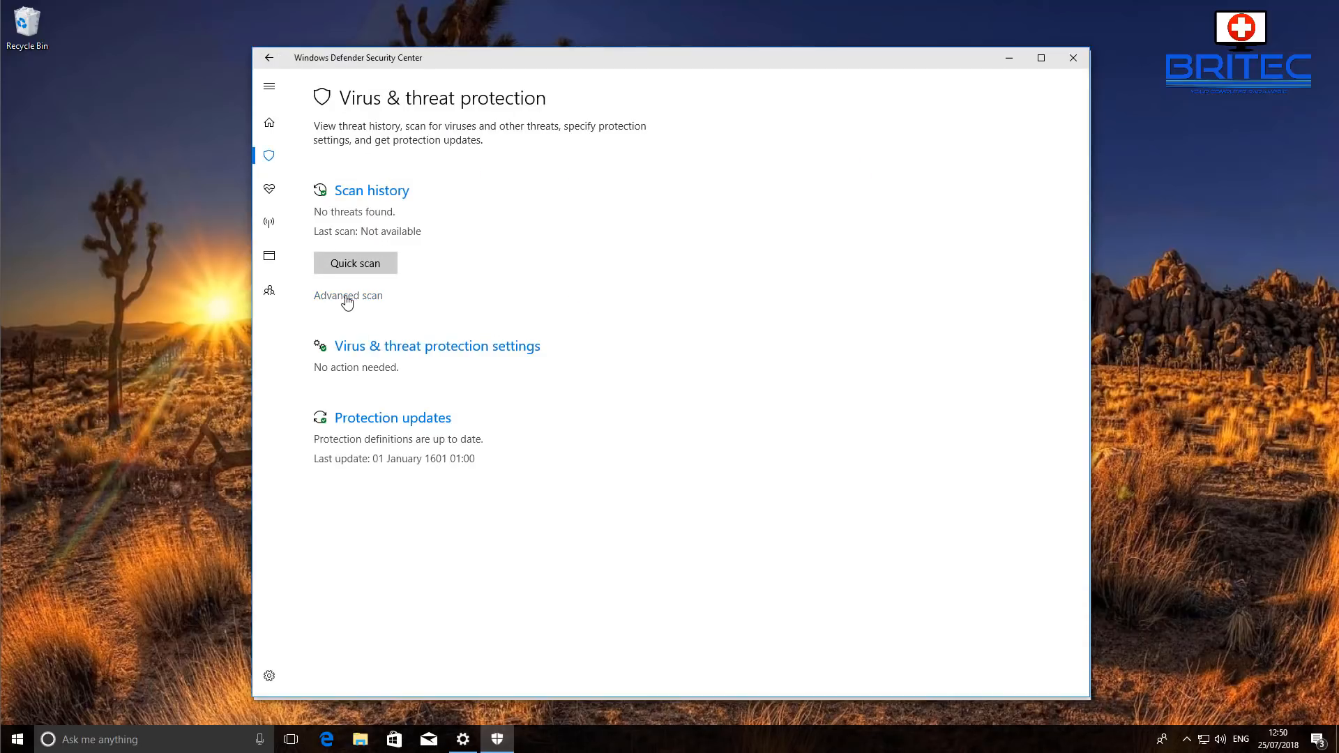
pyautogui.click(348, 294)
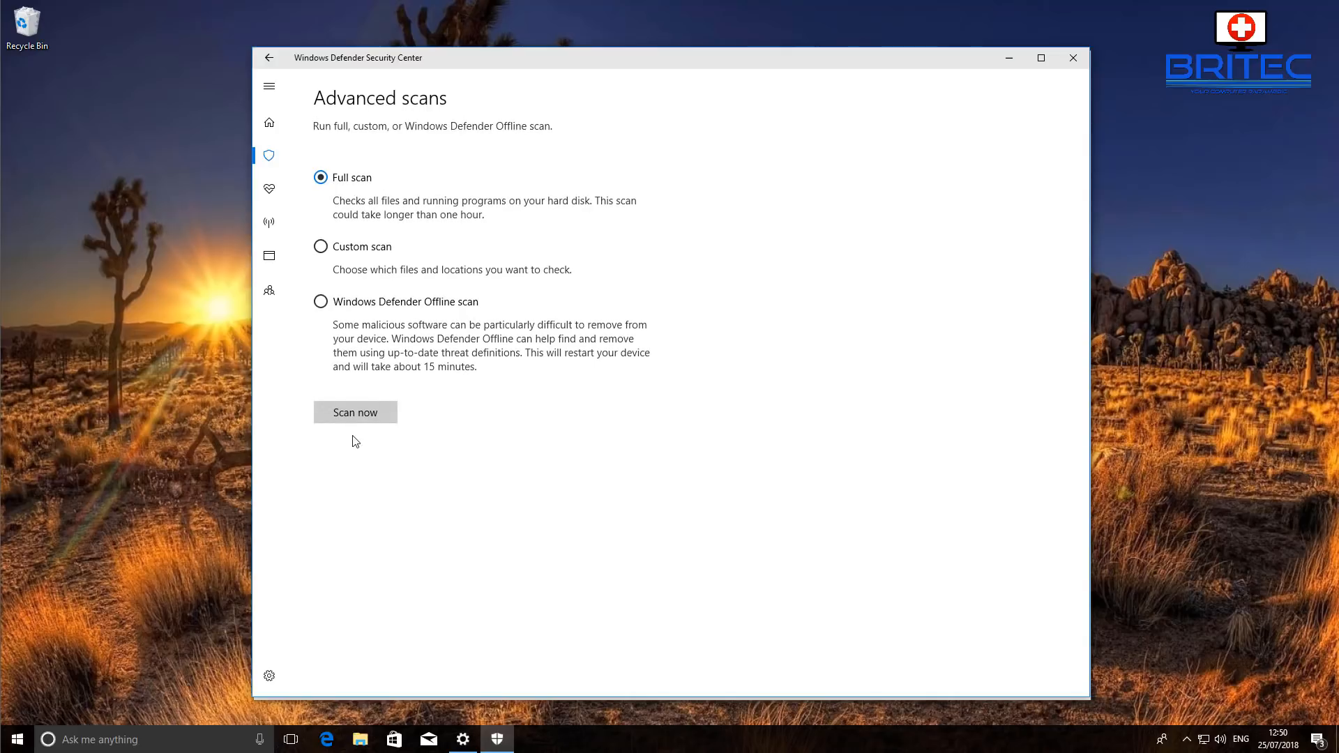
pyautogui.moveTo(515, 323)
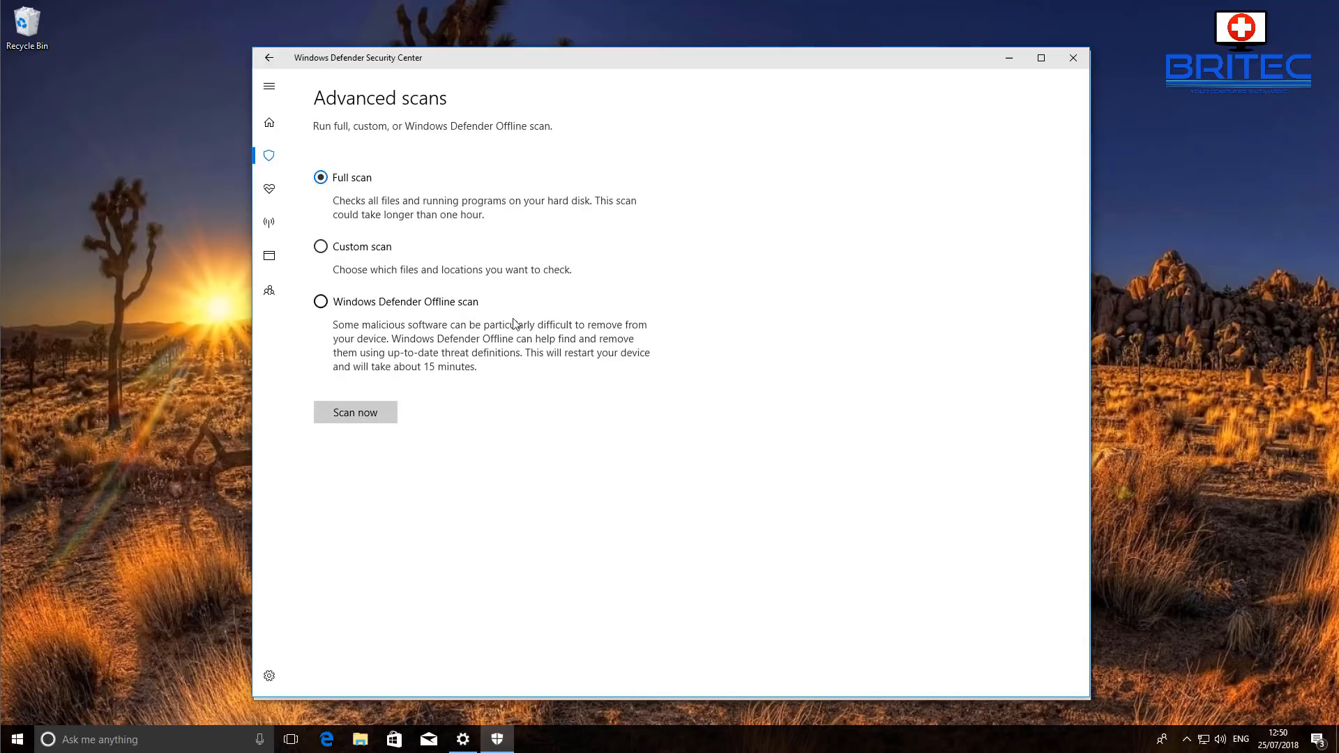
pyautogui.moveTo(359, 331)
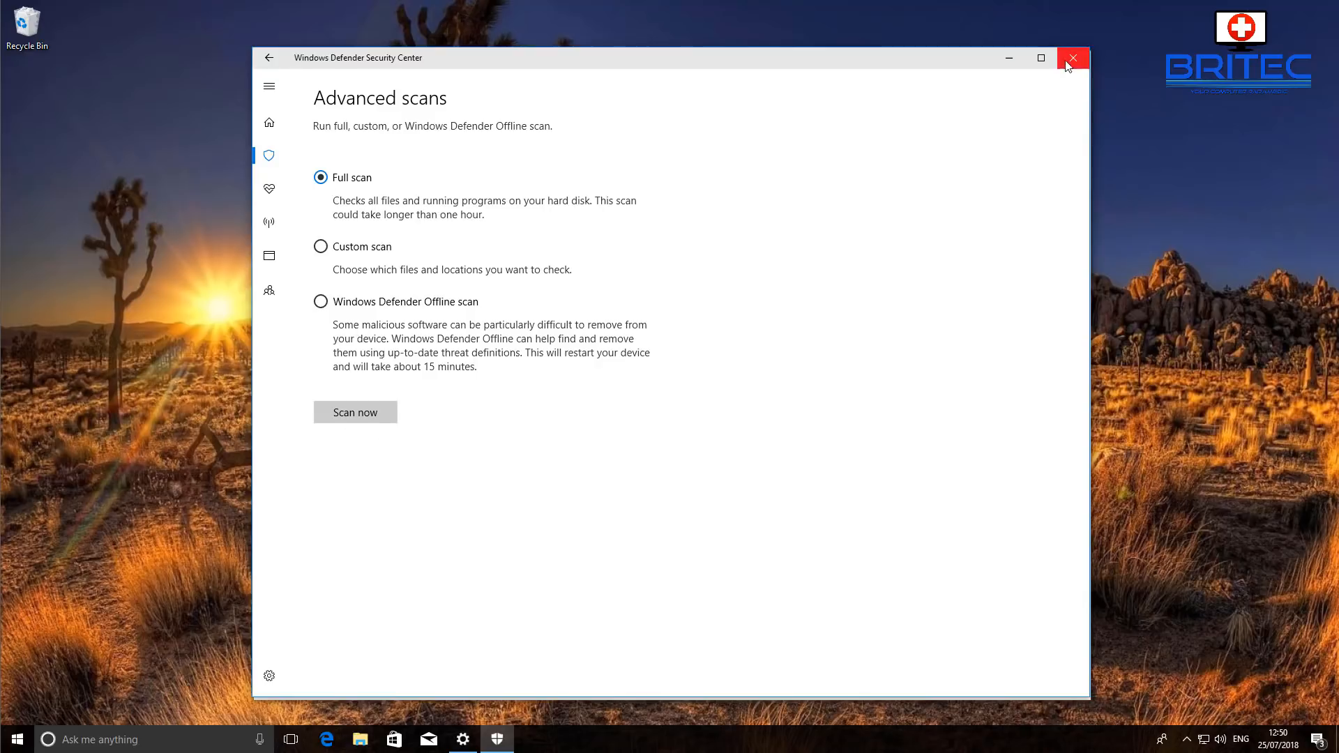
pyautogui.click(1073, 57)
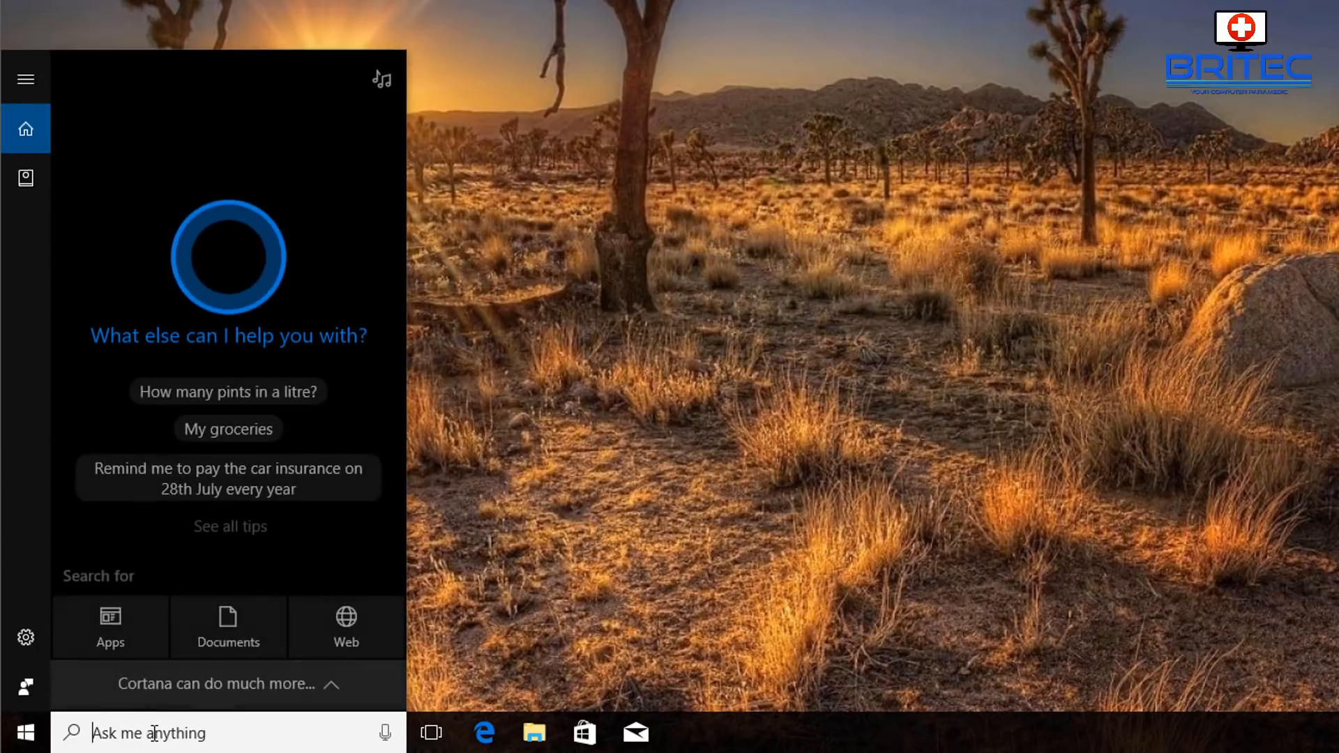
# Search Cortana for 'tas' to find and open Task Scheduler
pyautogui.write('tas')
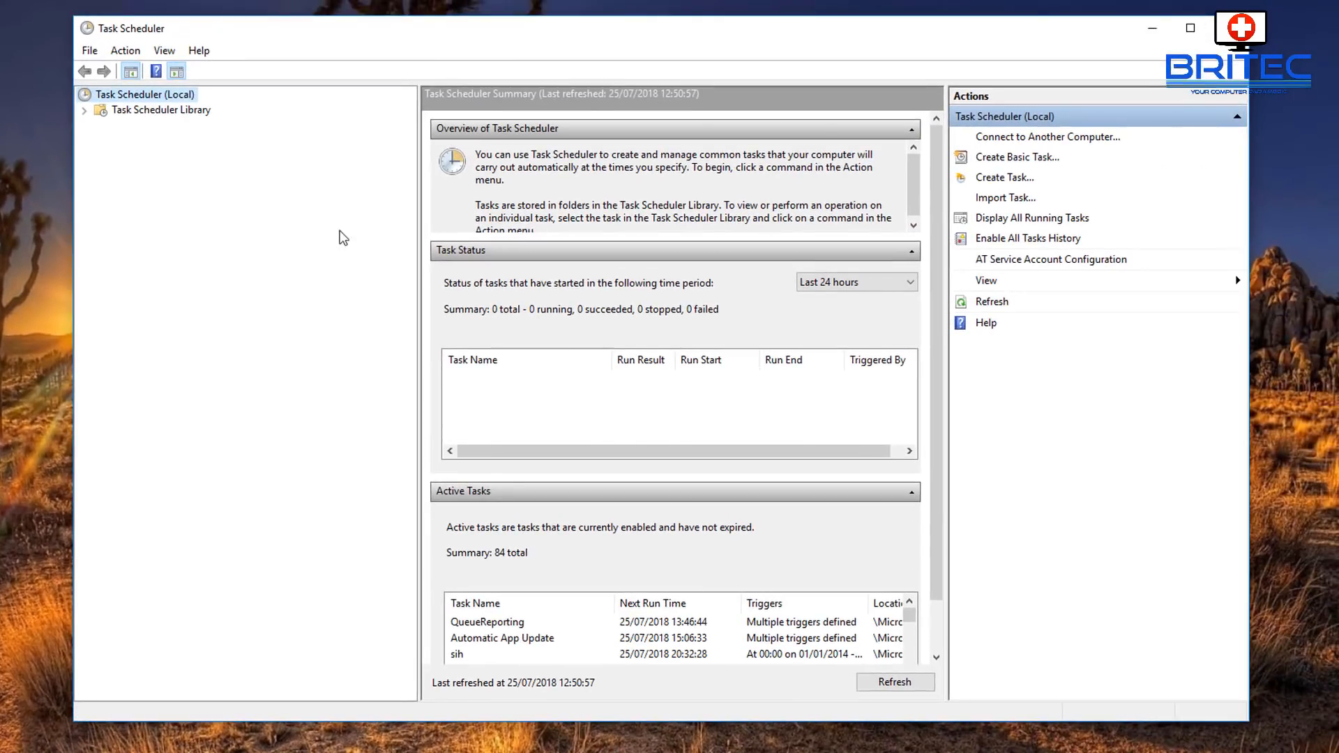
# Browse Task Scheduler Library > Microsoft > Windows > Windows Defender and select Windows Defender Scheduled Scan
pyautogui.click(161, 109)
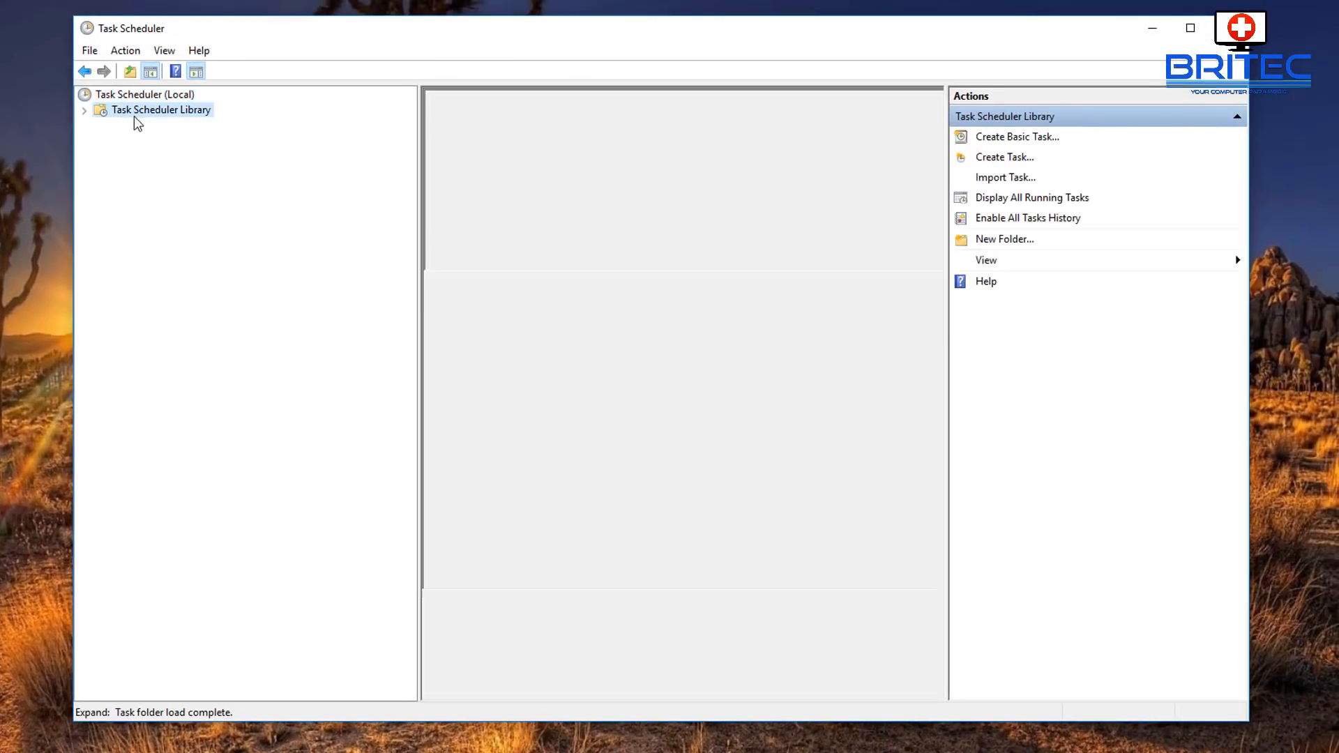
pyautogui.click(160, 110)
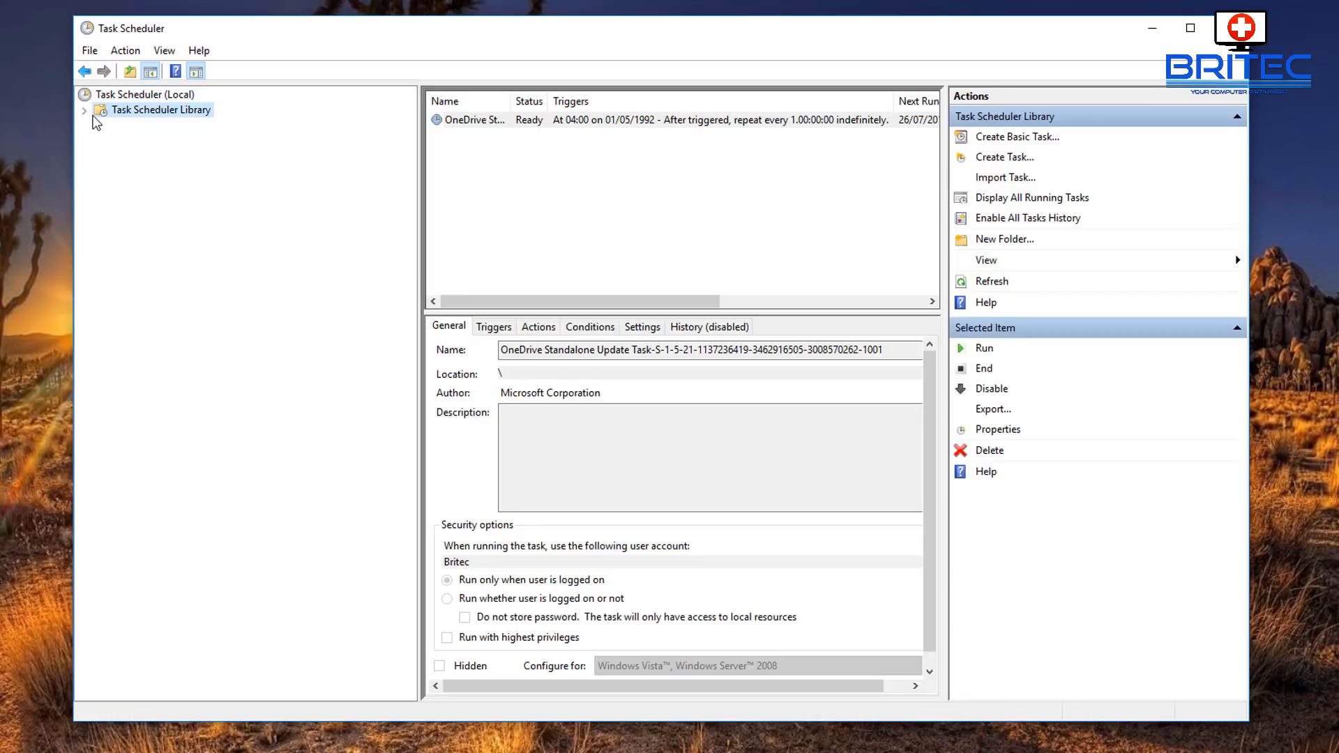
pyautogui.click(83, 109)
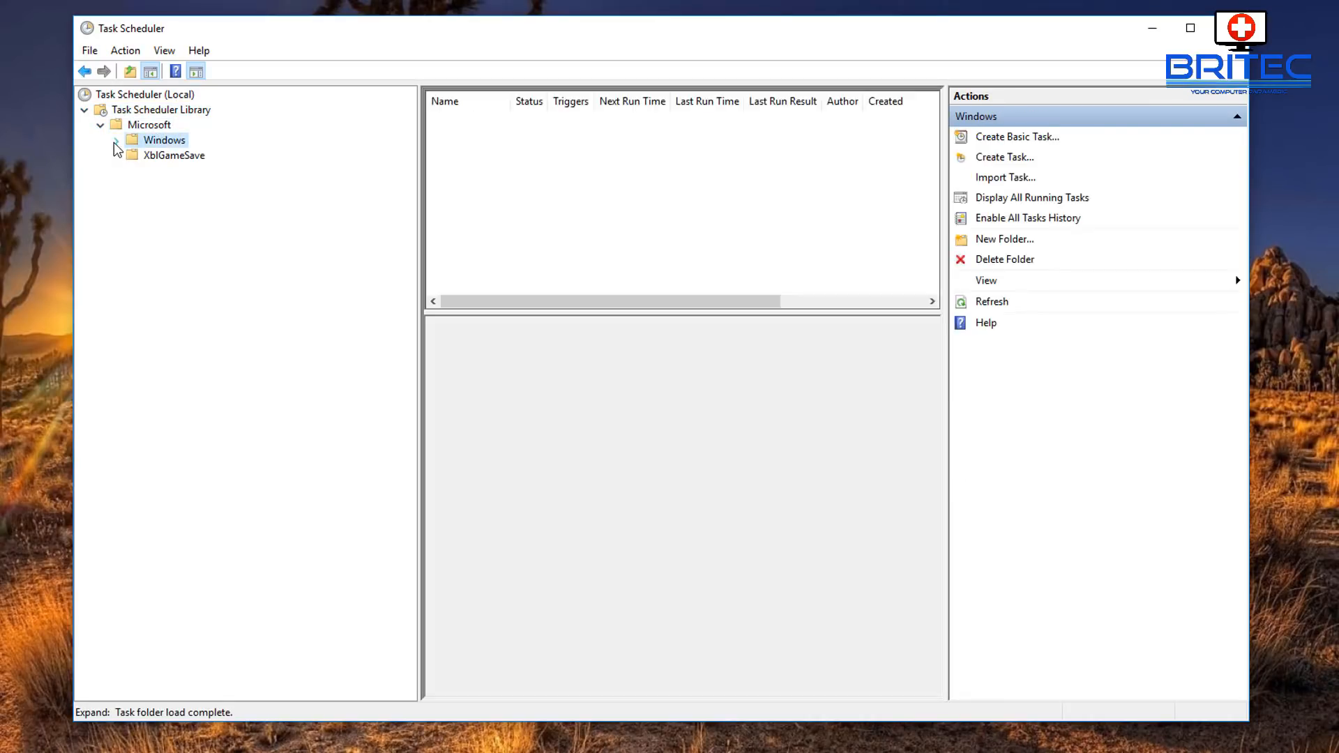
pyautogui.click(115, 140)
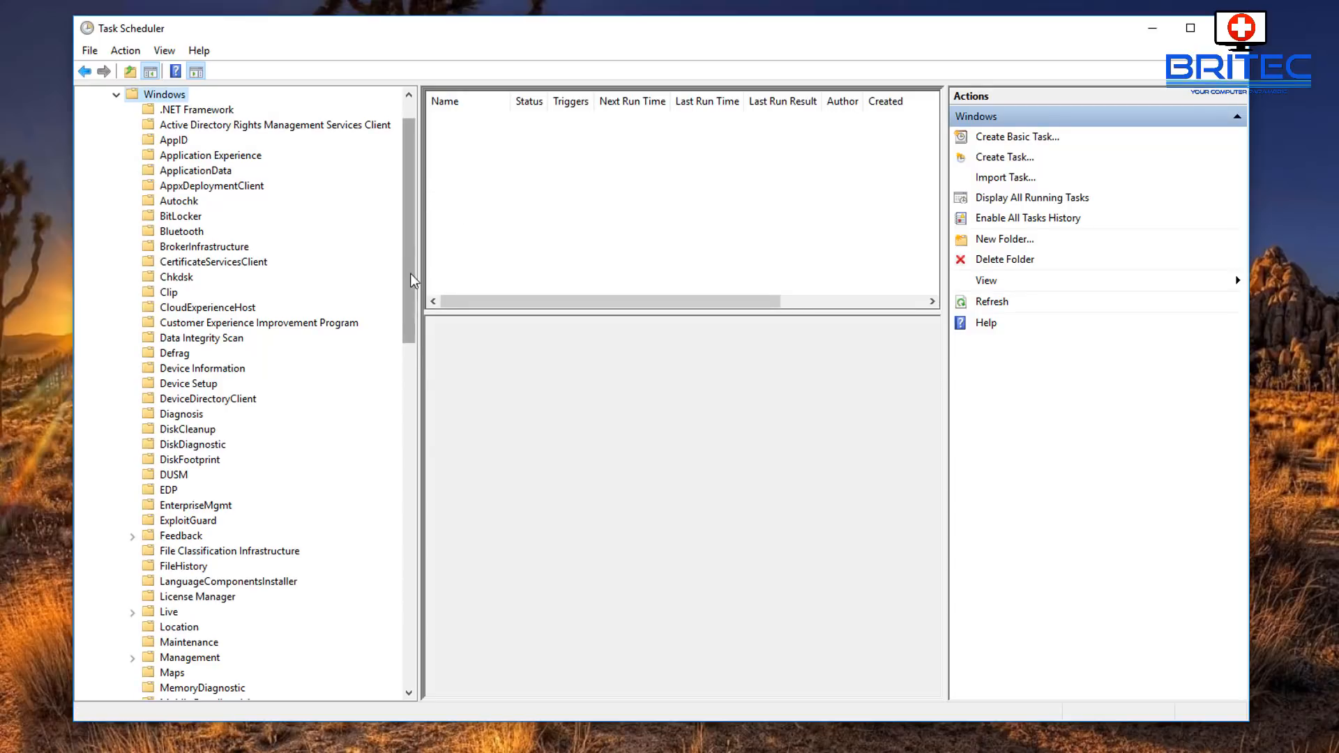
pyautogui.scroll(-3)
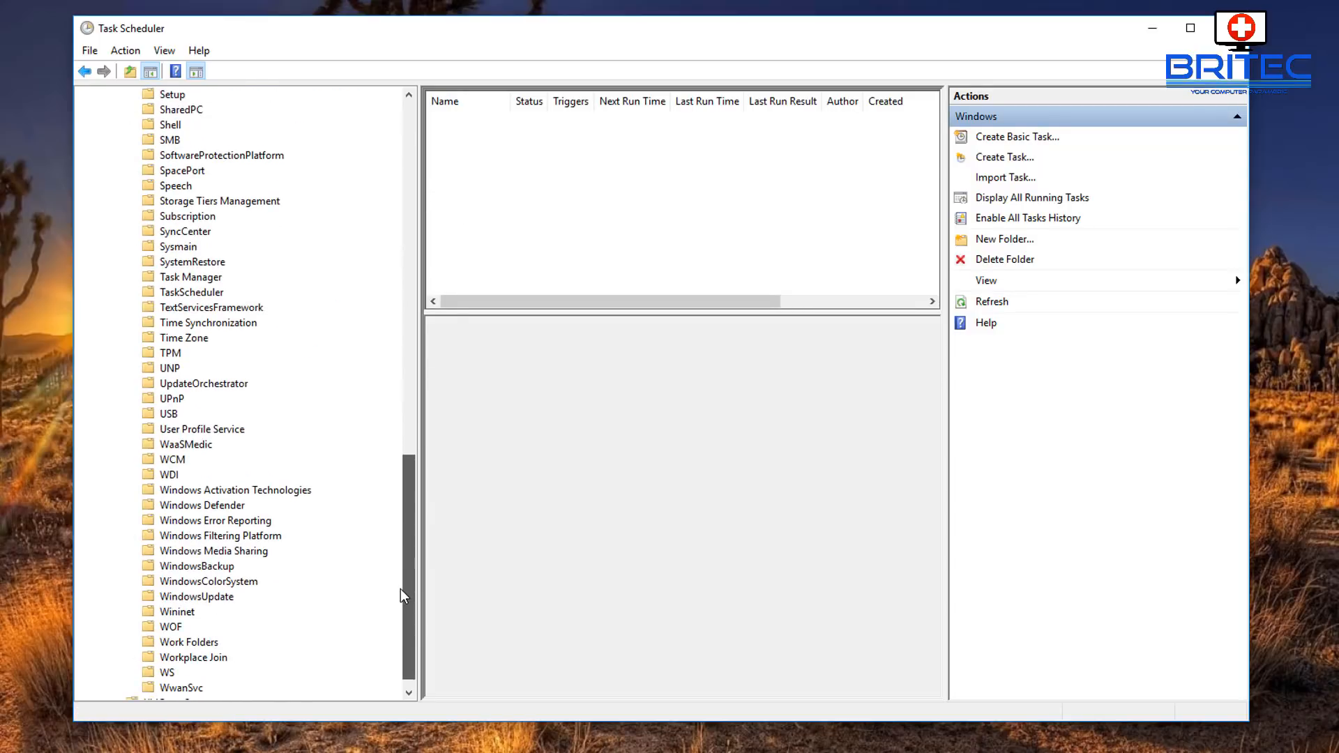
pyautogui.click(202, 505)
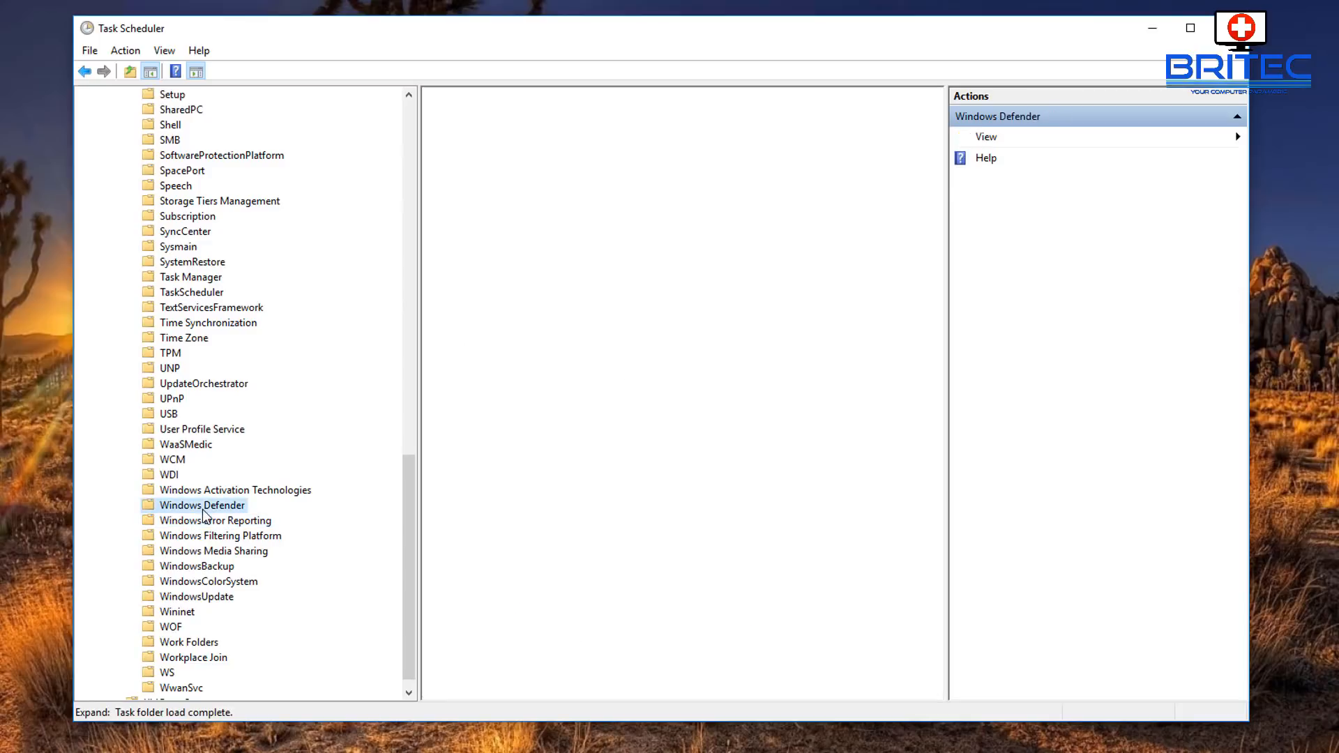
pyautogui.click(201, 505)
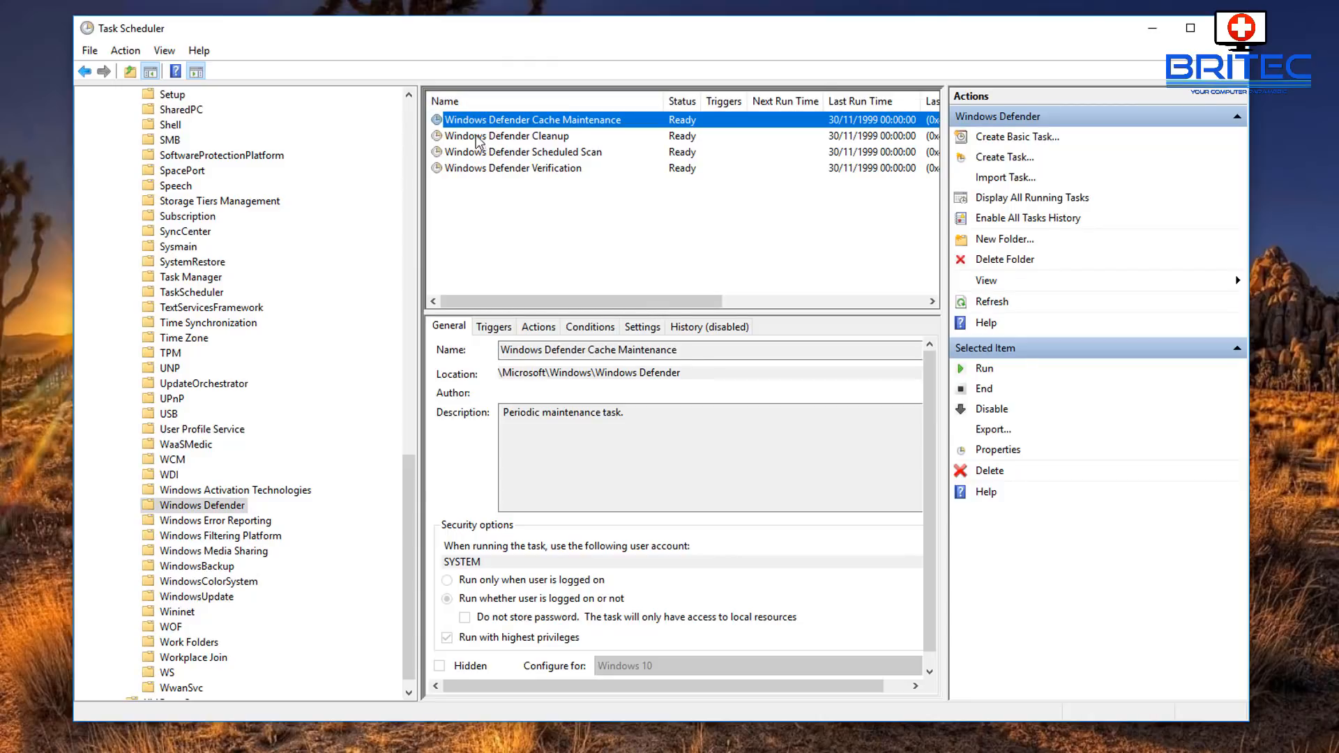
pyautogui.moveTo(532, 179)
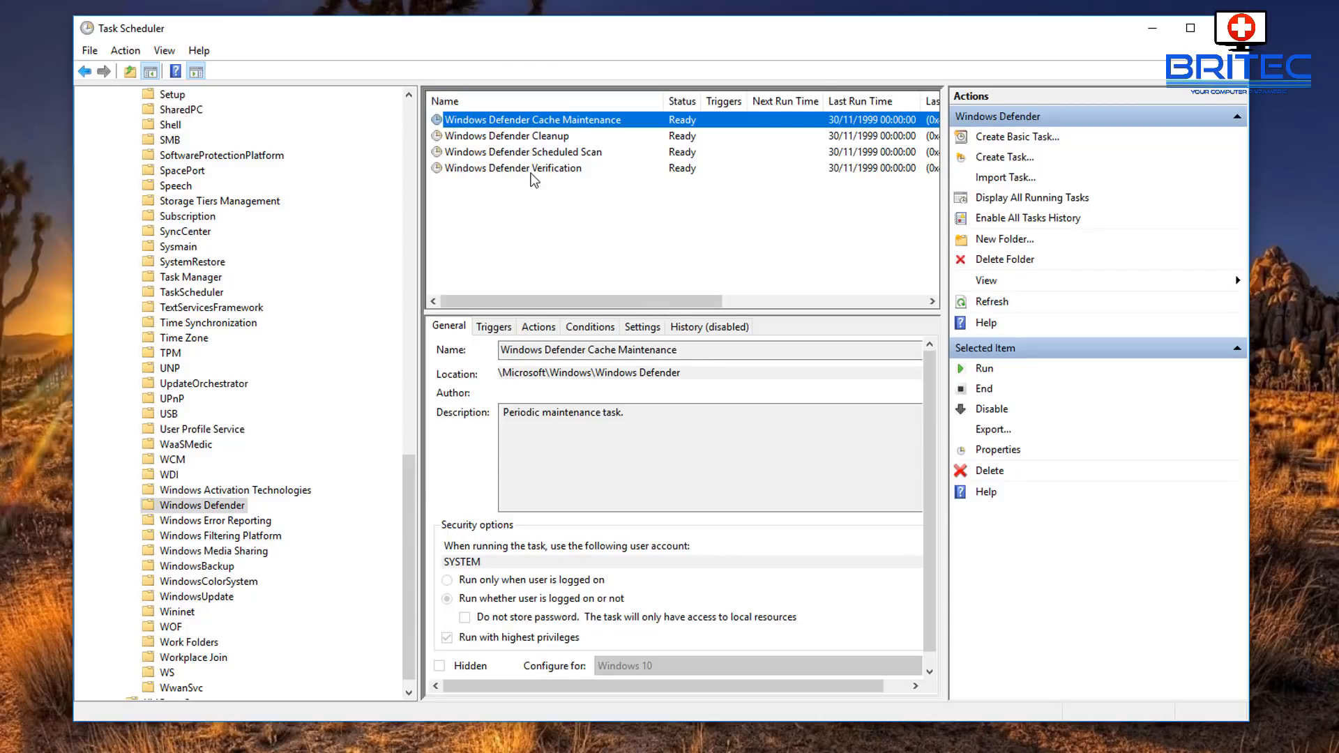
pyautogui.click(524, 151)
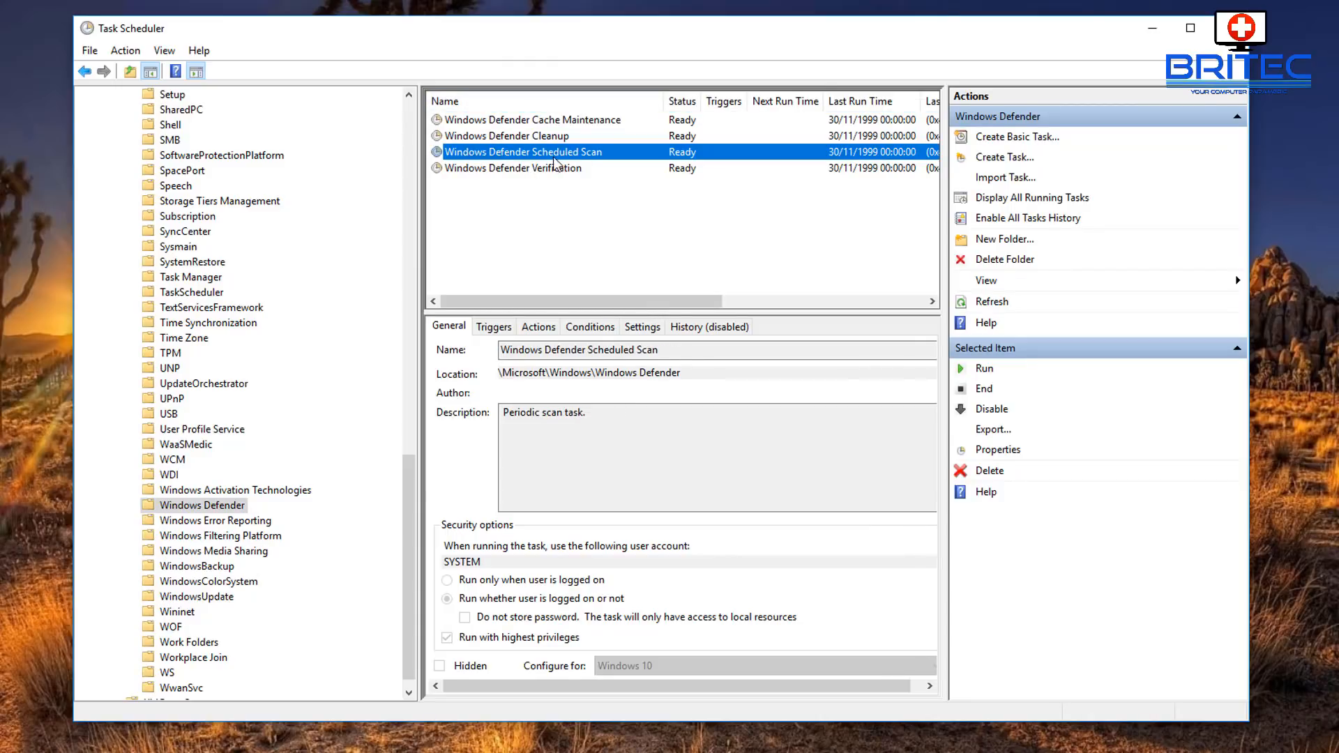
pyautogui.moveTo(580, 159)
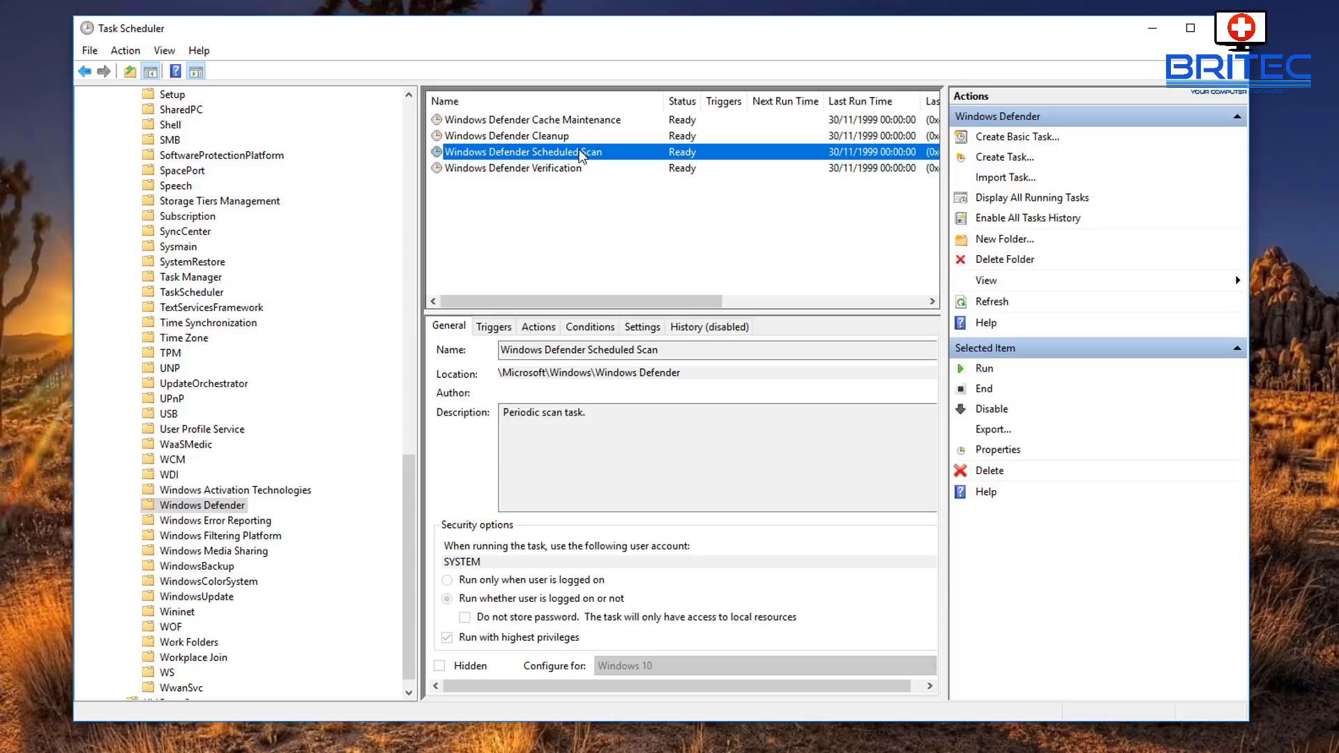
pyautogui.moveTo(595, 159)
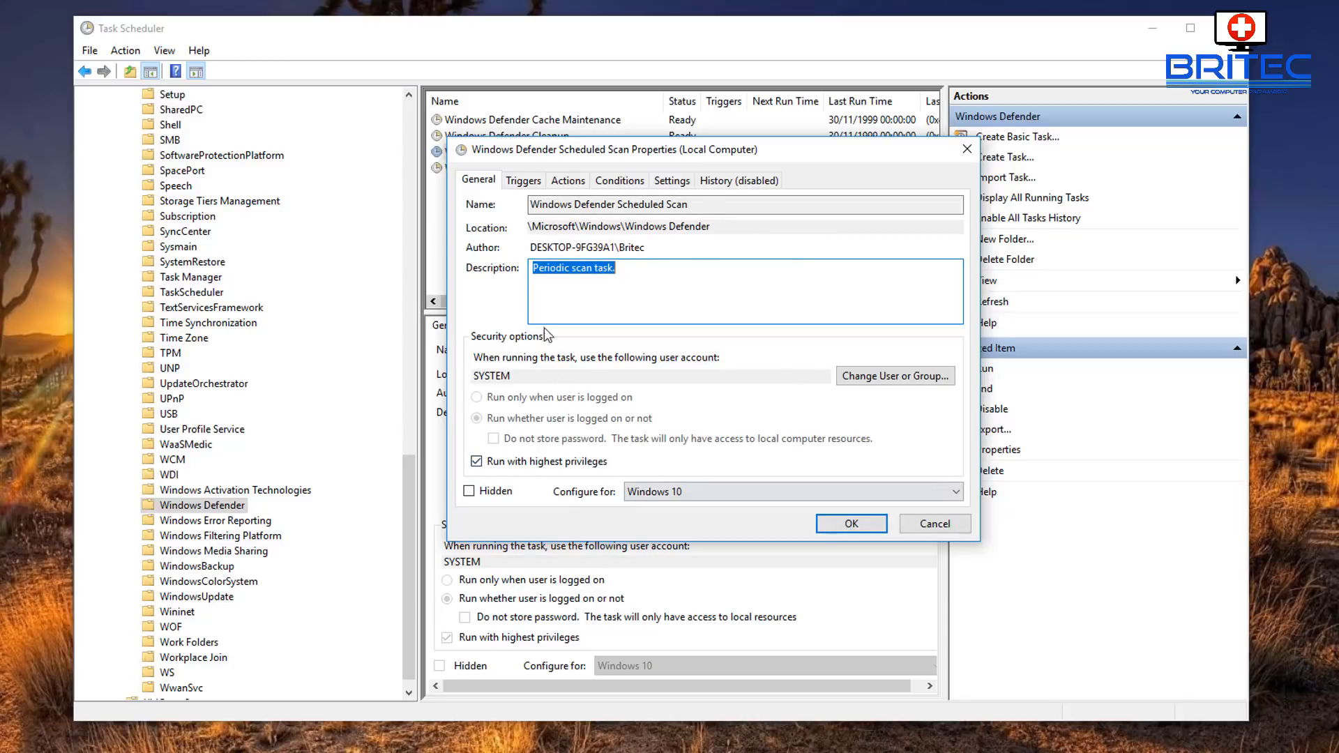
# View the scan task's Triggers and Settings tabs, then start a new trigger
pyautogui.click(523, 180)
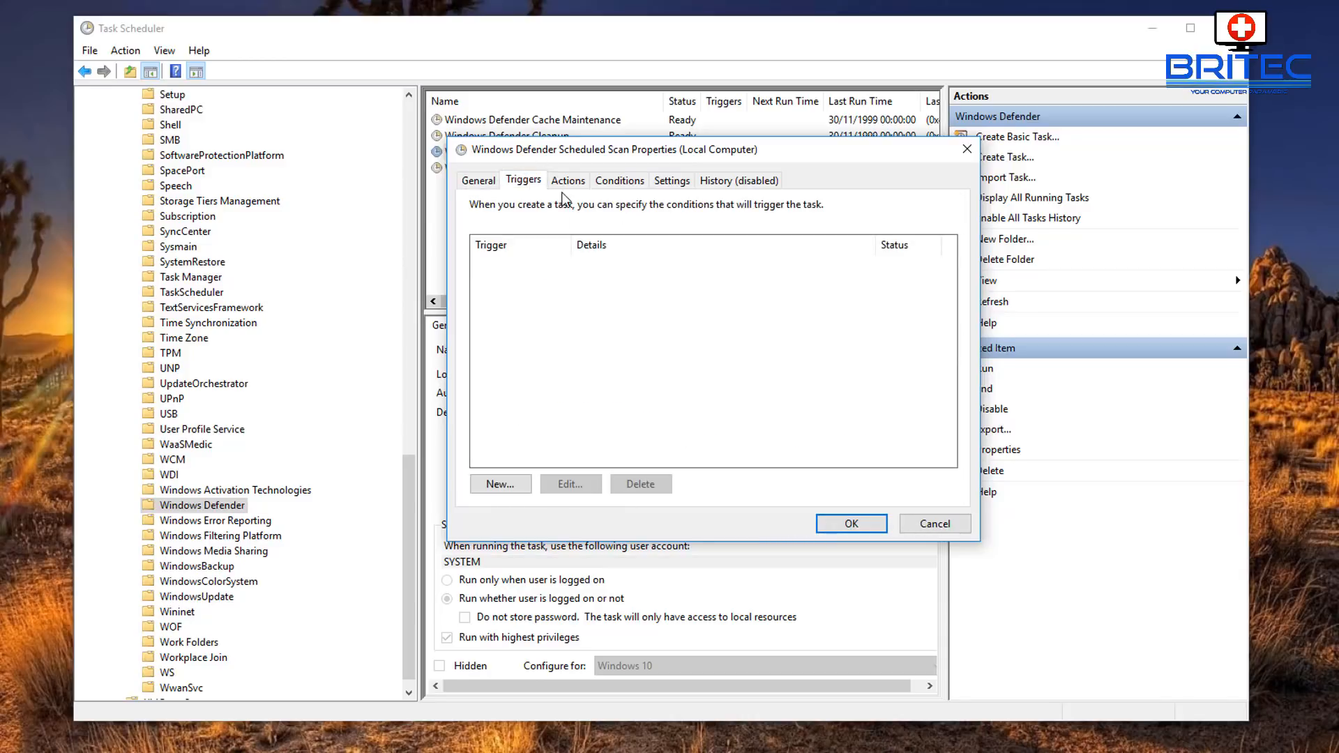
pyautogui.click(671, 180)
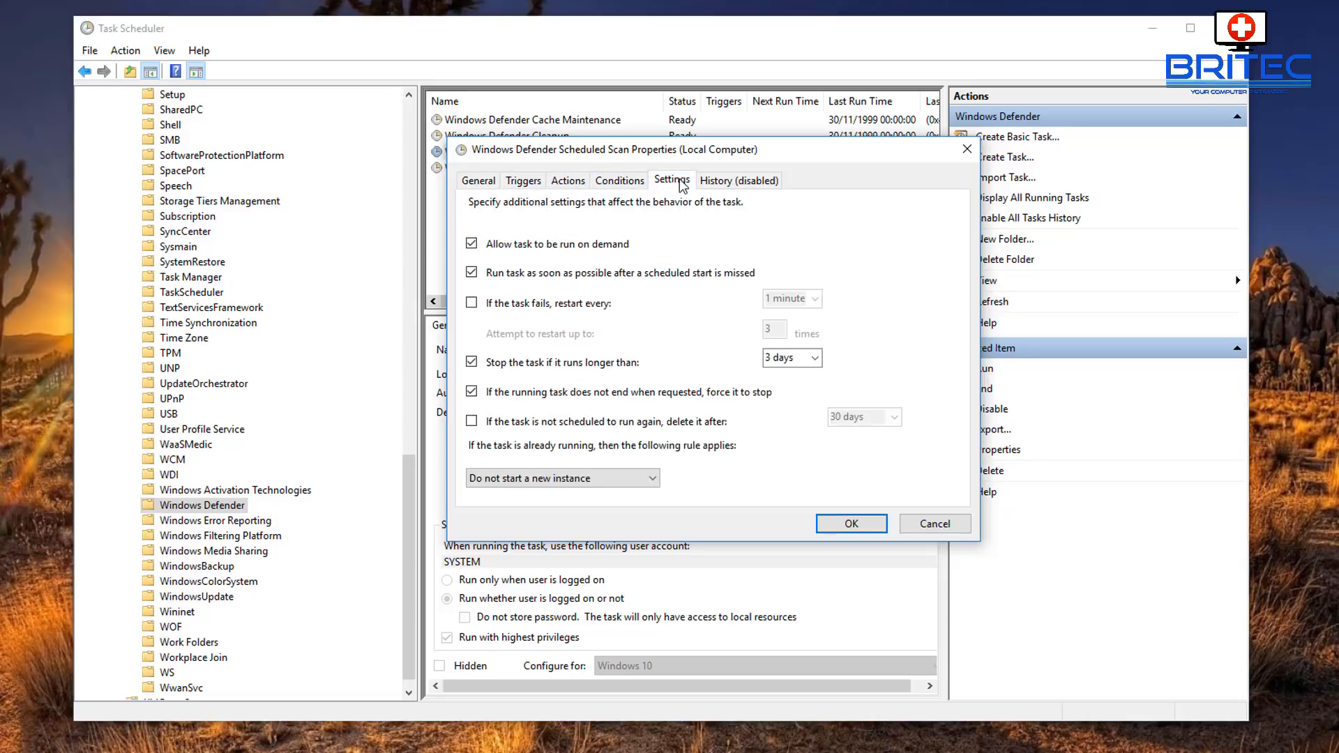
pyautogui.moveTo(691, 377)
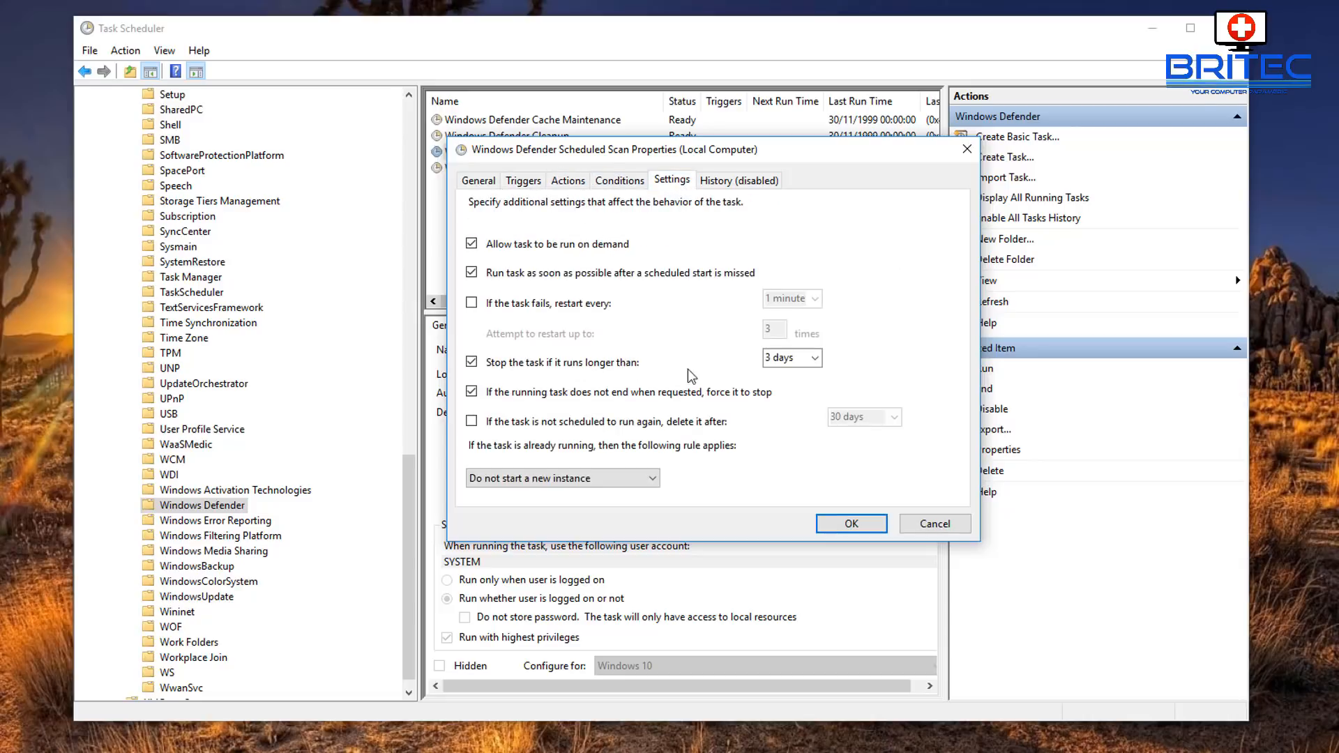
pyautogui.click(522, 180)
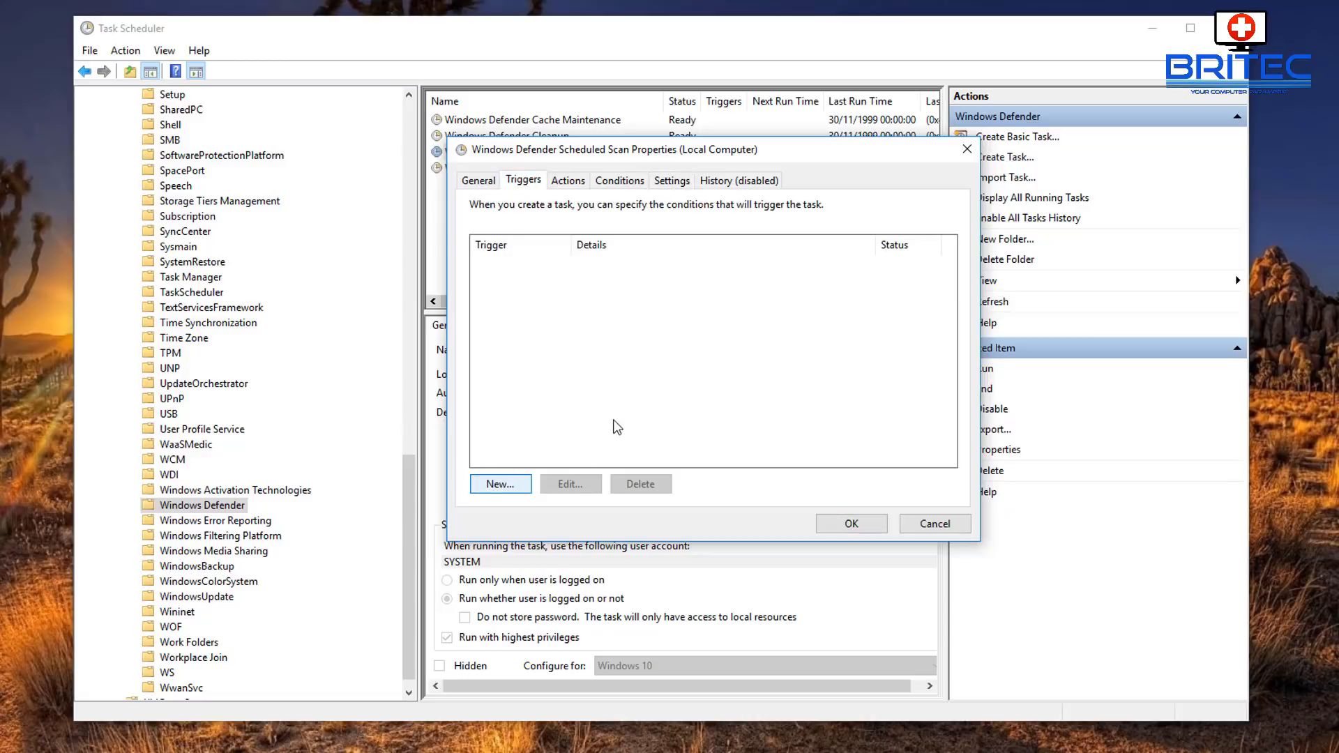
pyautogui.click(499, 483)
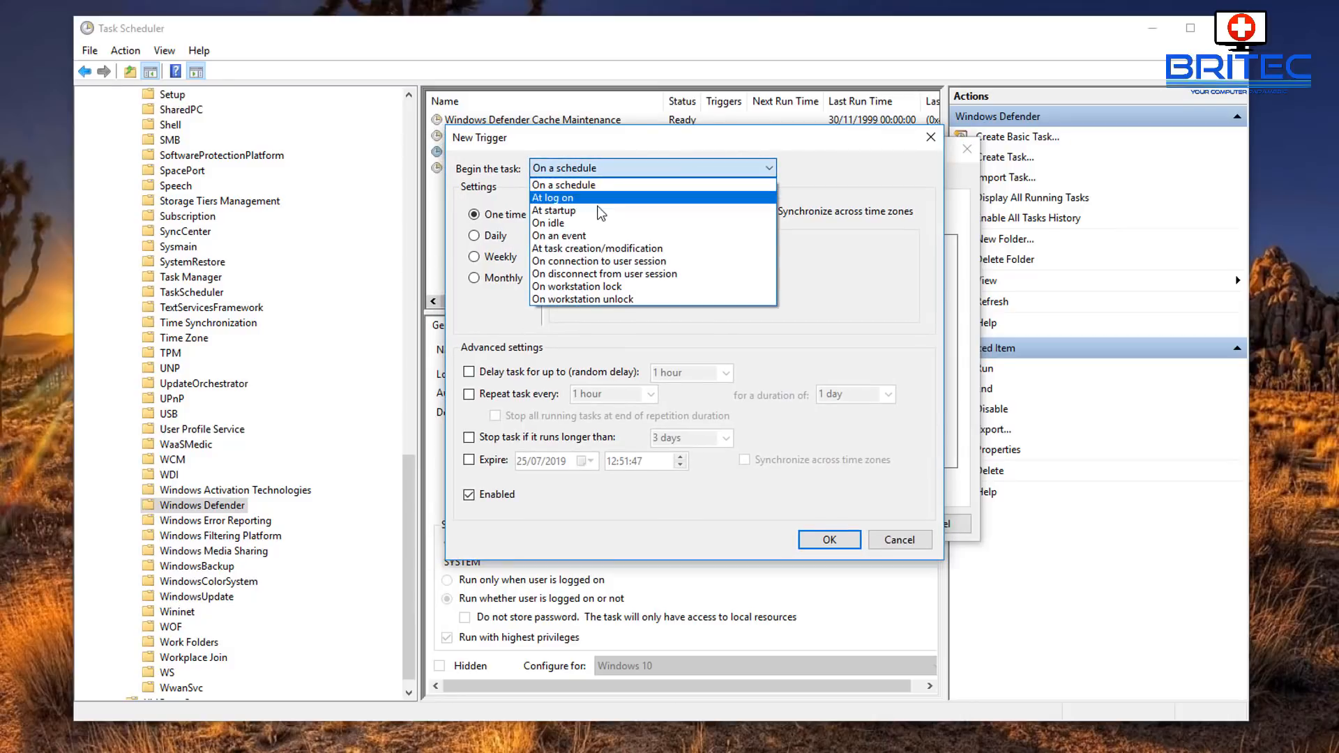
pyautogui.moveTo(585, 211)
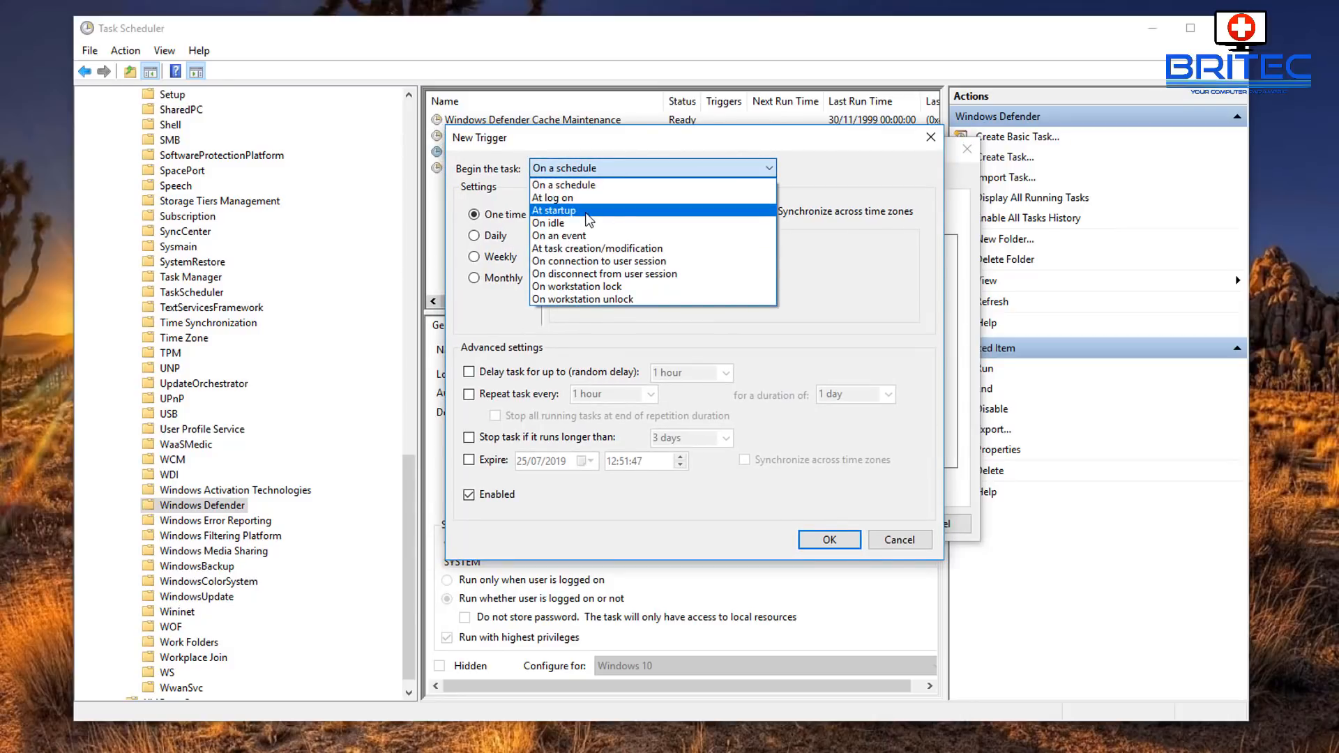
pyautogui.moveTo(599, 260)
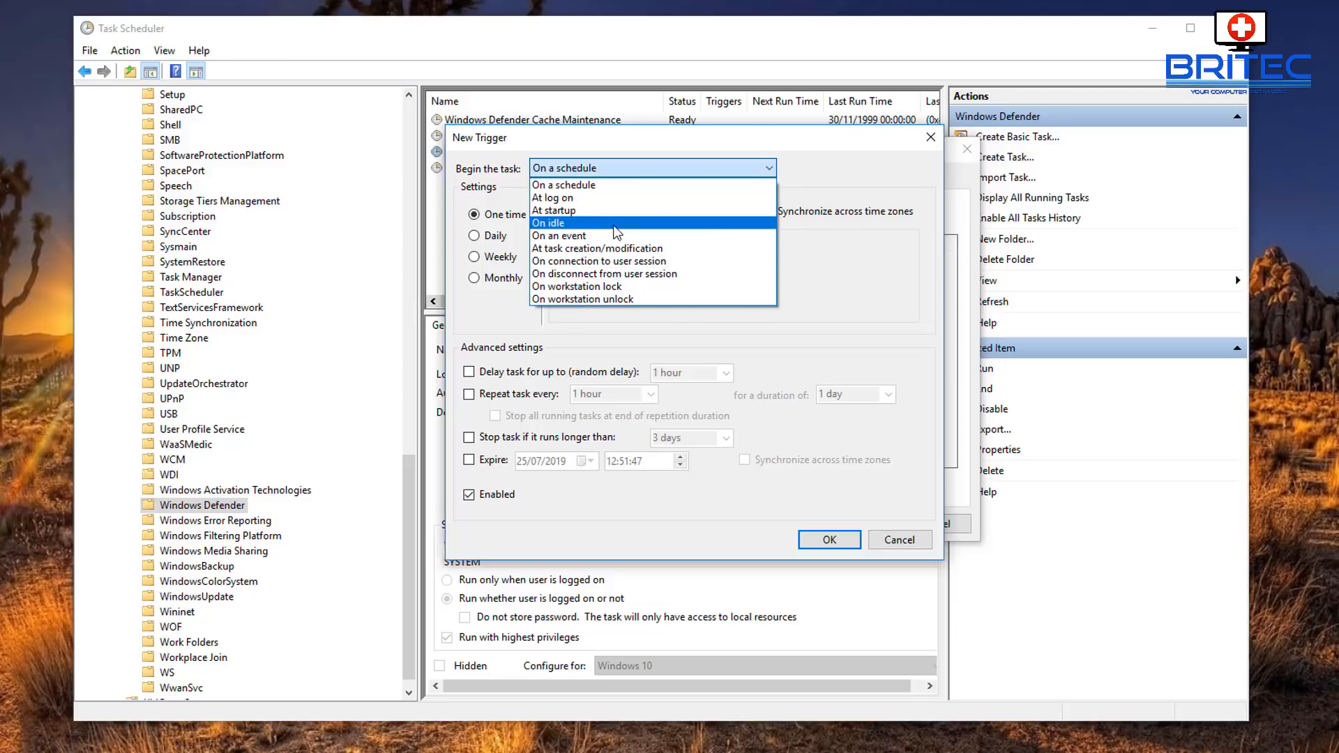
# Set the new trigger to start On a schedule, recurring Daily, with hourly repetition enabled
pyautogui.click(562, 184)
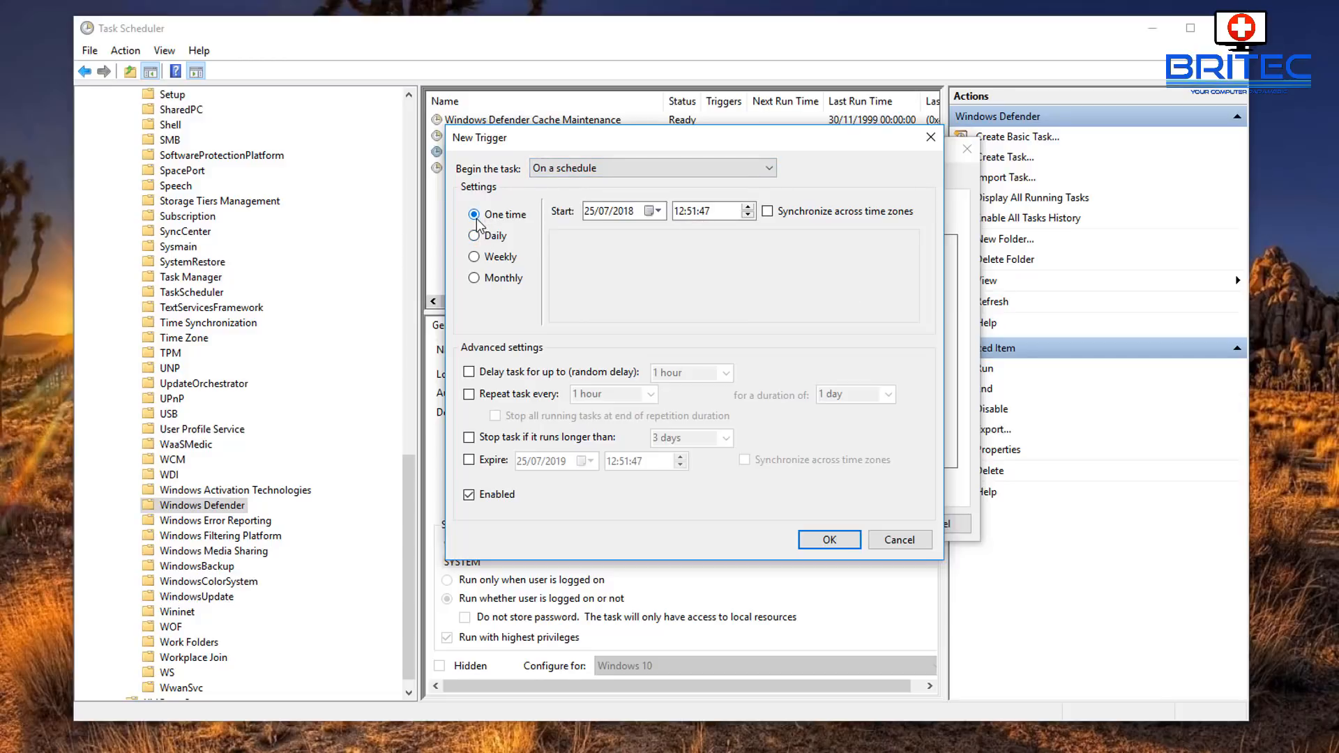
pyautogui.click(474, 236)
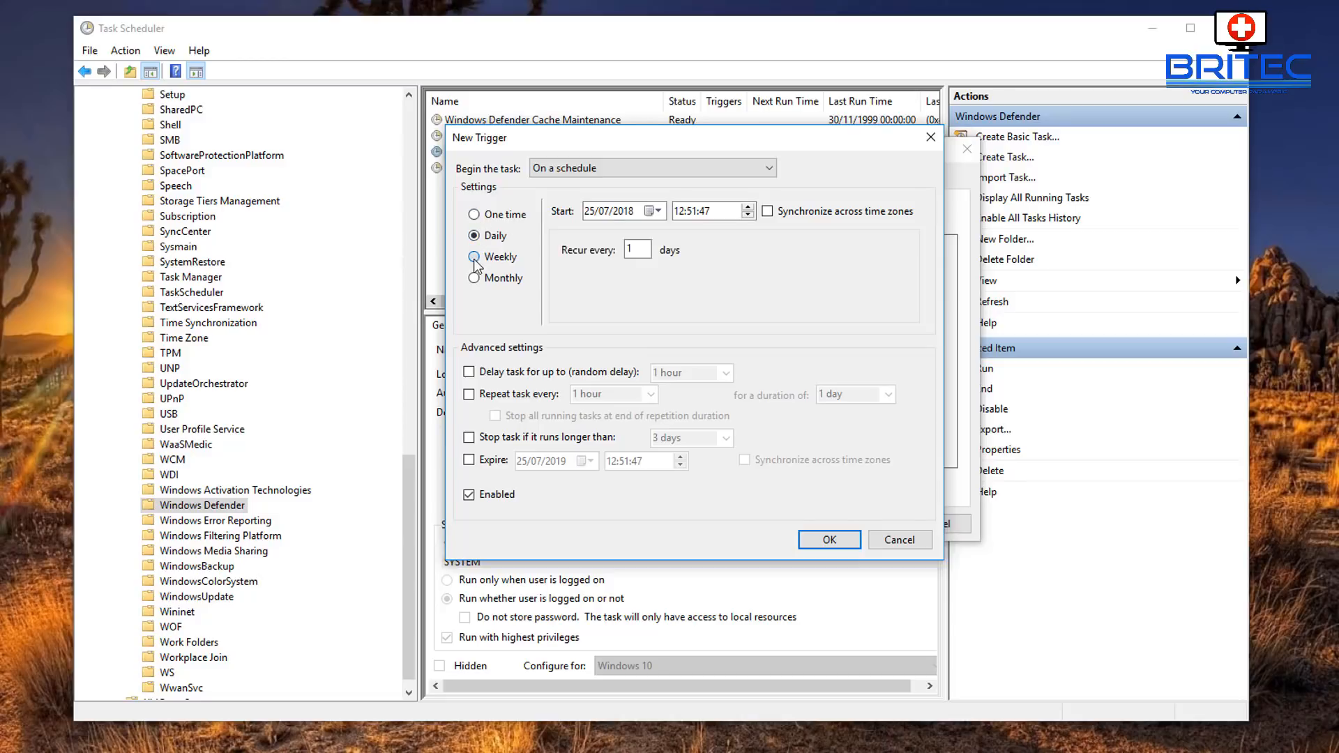
pyautogui.click(475, 236)
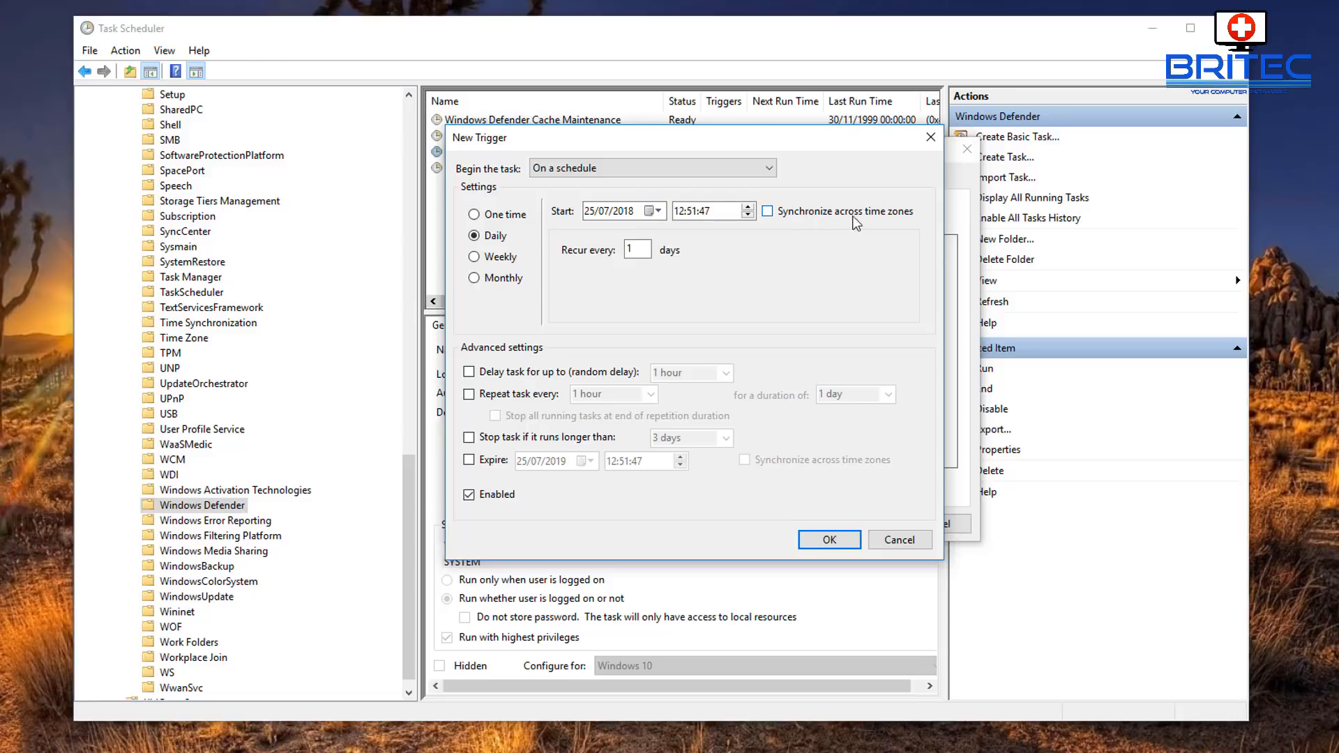
pyautogui.moveTo(720, 179)
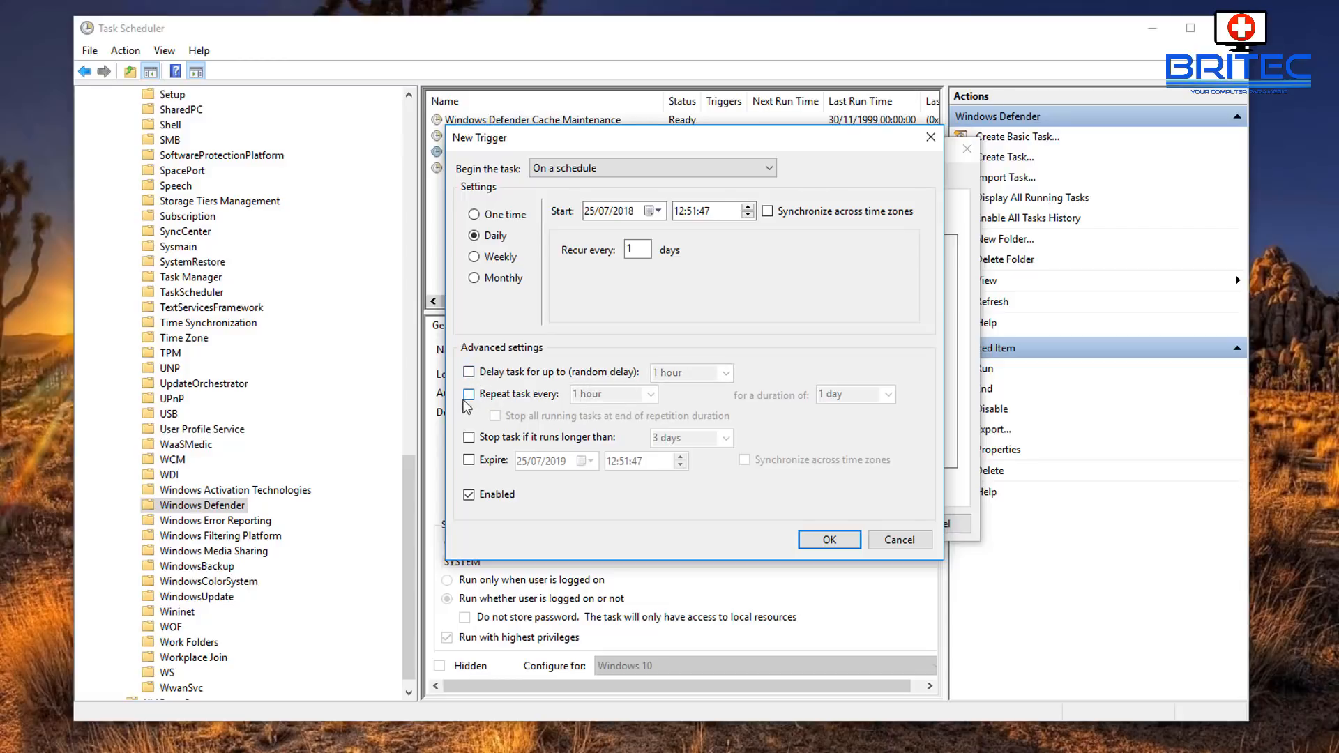
pyautogui.click(469, 394)
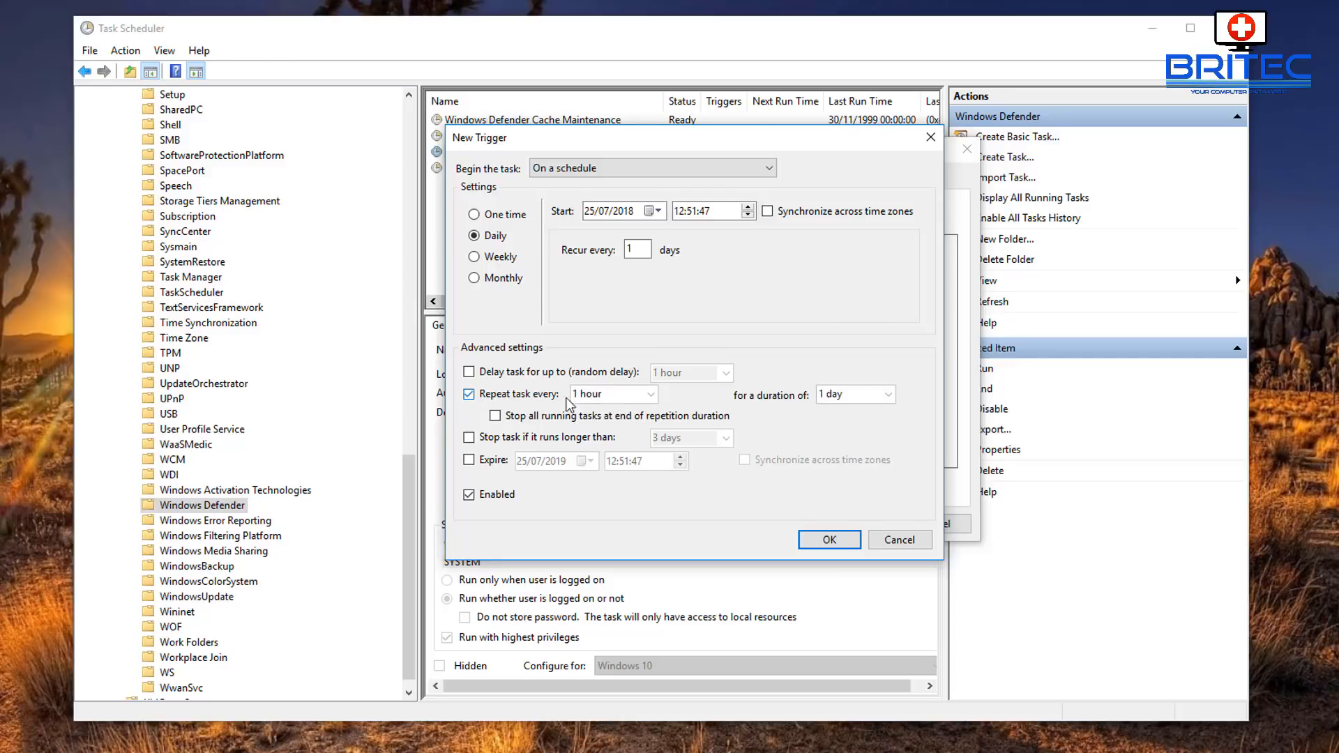
# Untick hourly repetition and leave 'Stop task if it runs longer than 3 days' off
pyautogui.click(606, 394)
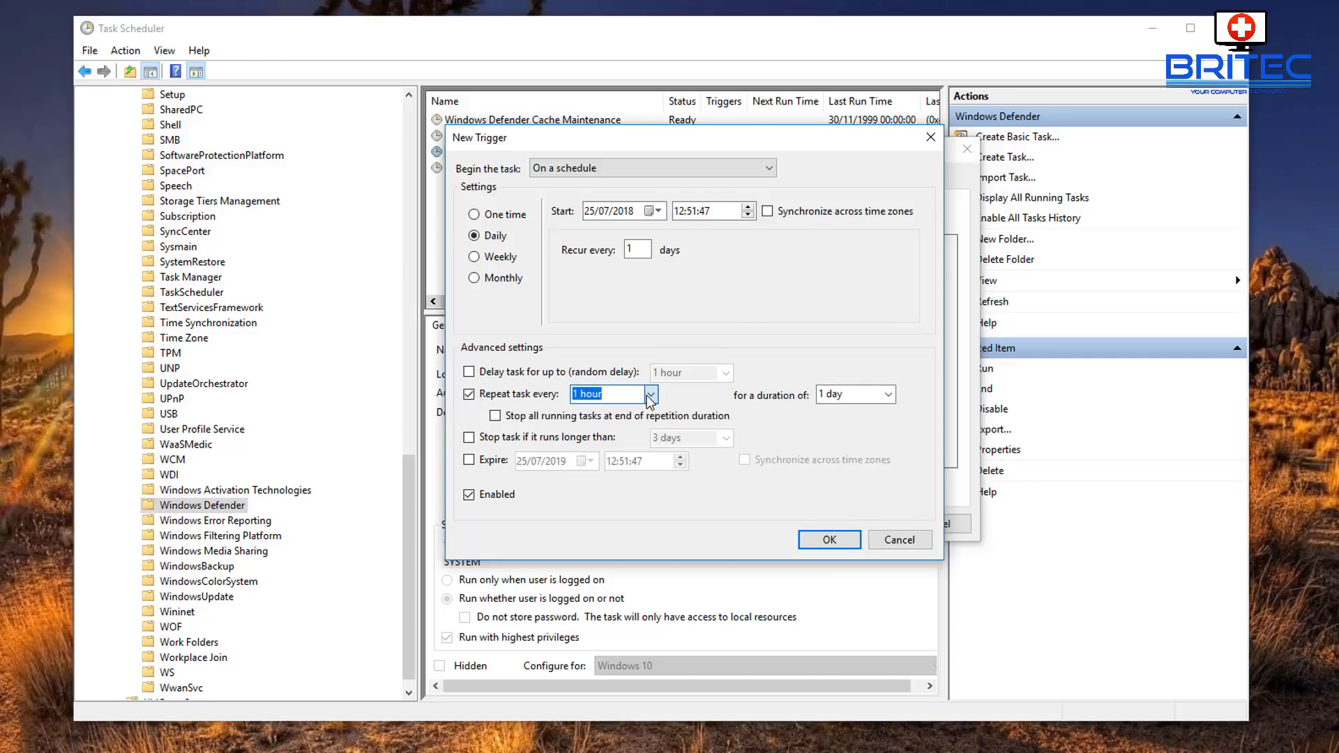
pyautogui.click(469, 394)
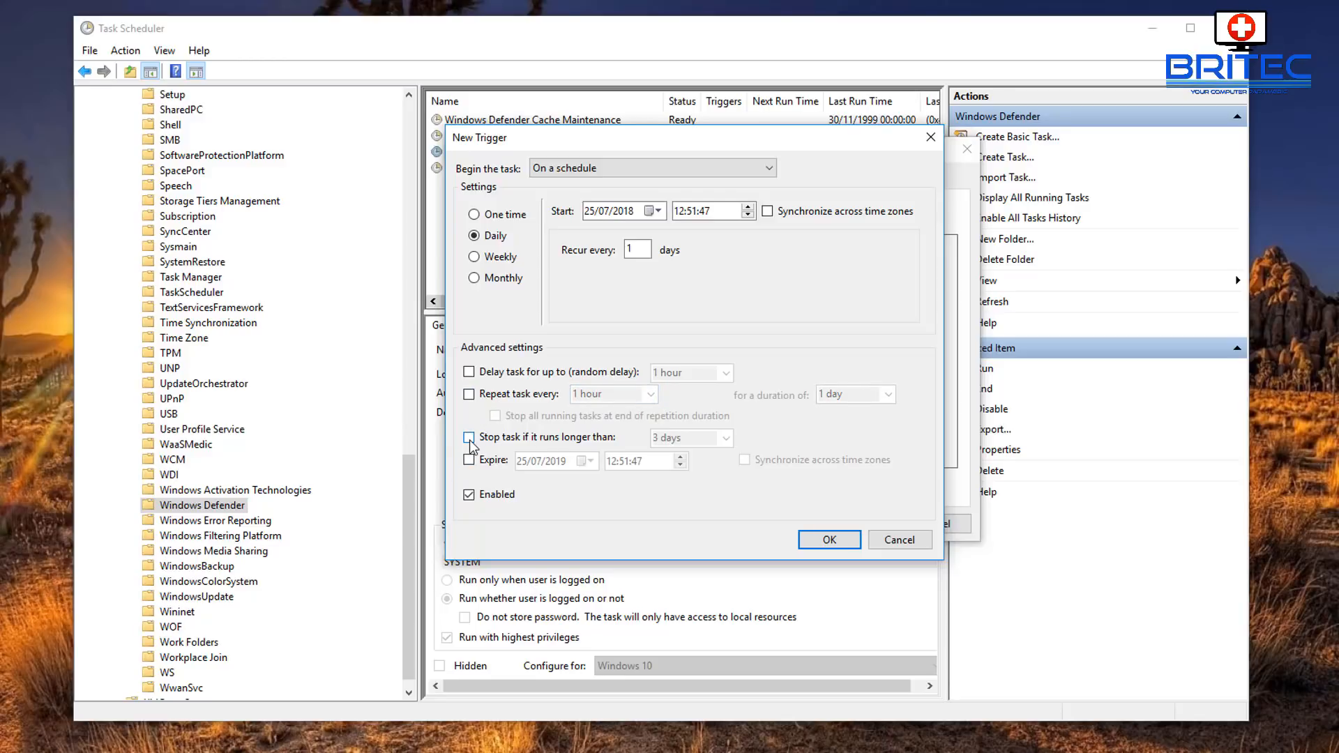
pyautogui.click(469, 438)
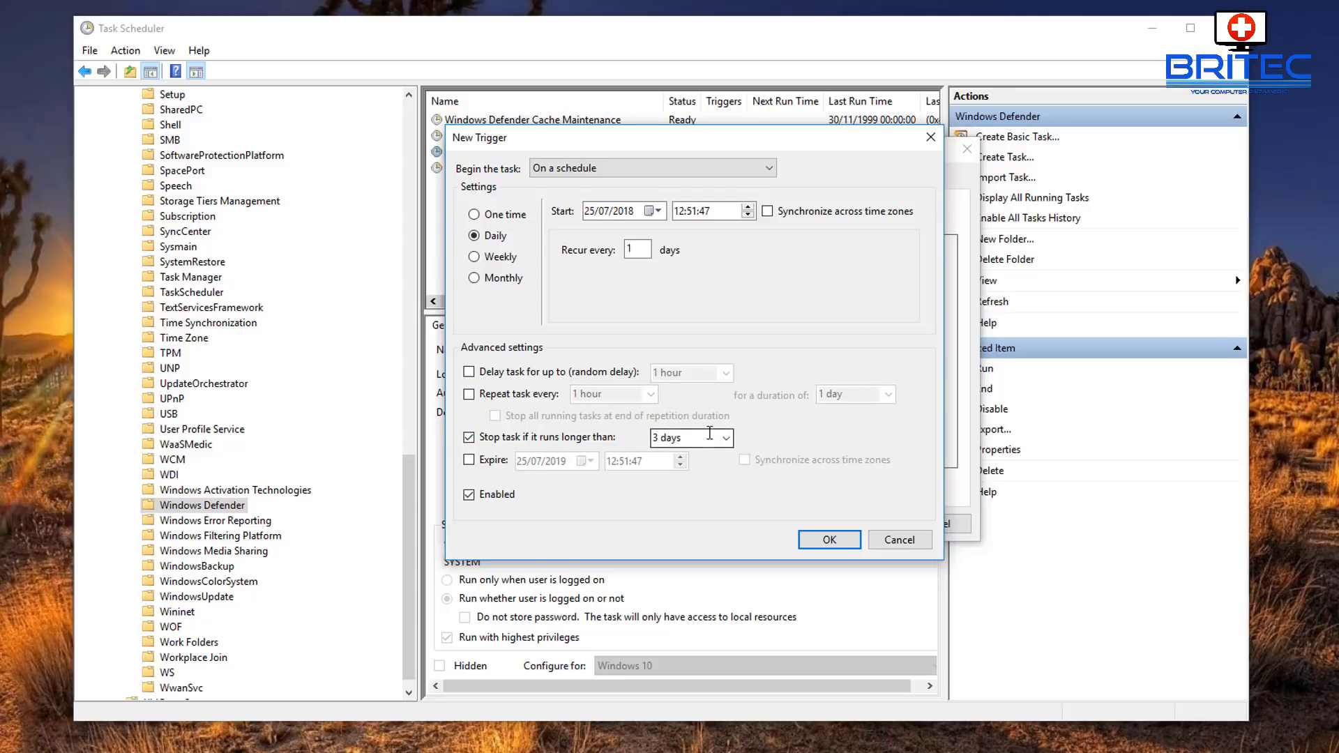
pyautogui.click(726, 437)
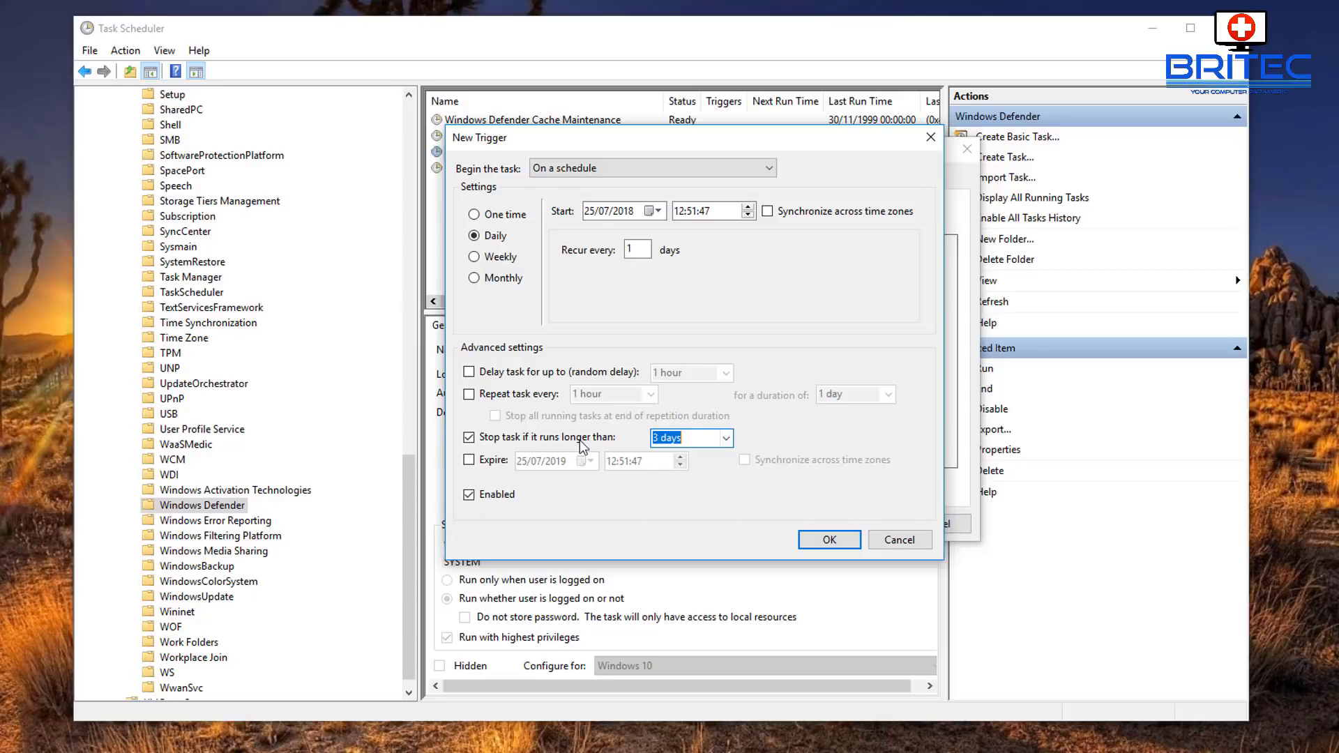
pyautogui.click(469, 437)
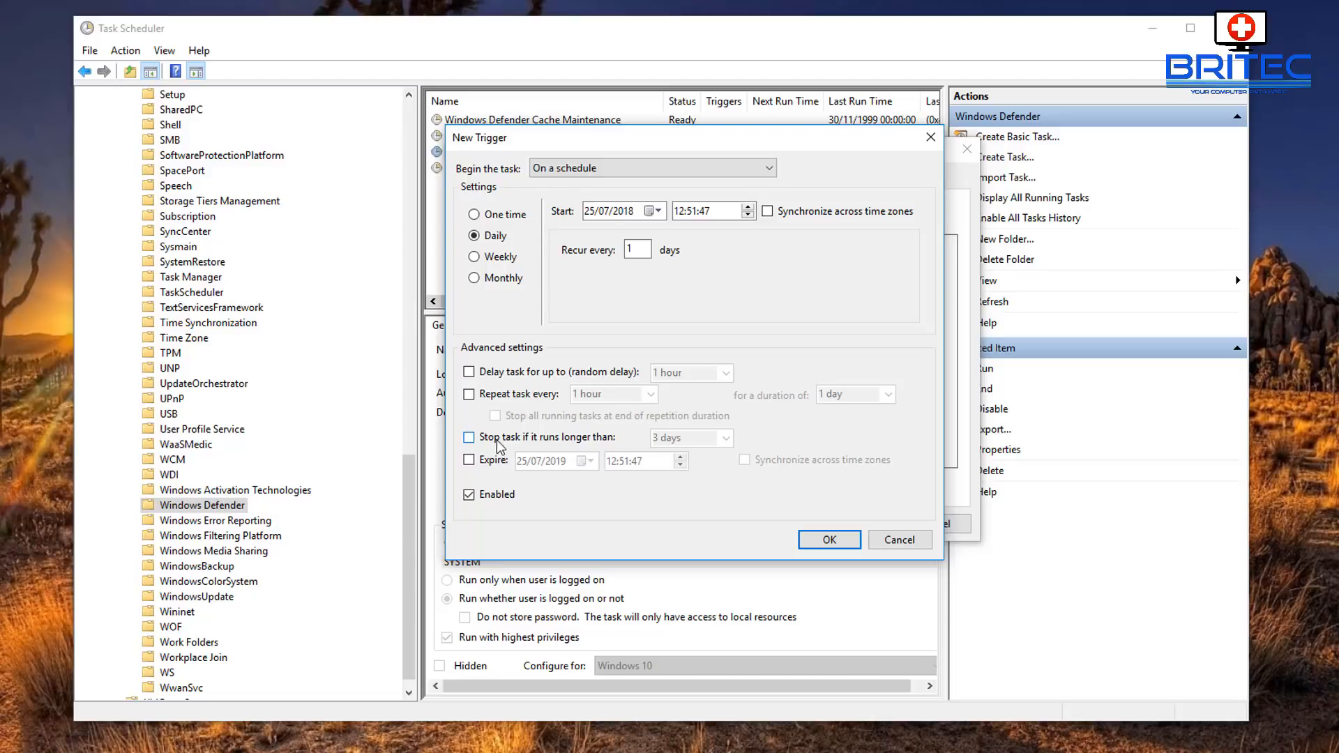
pyautogui.moveTo(575, 447)
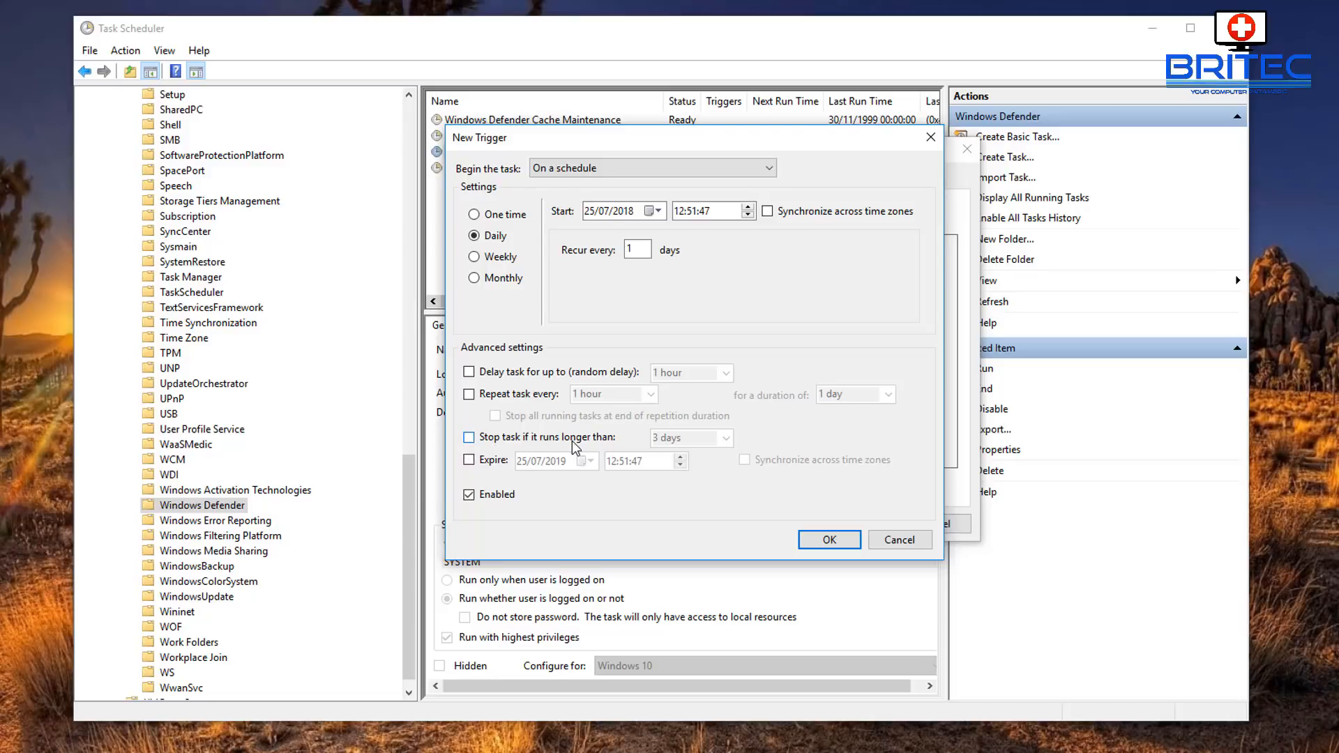
pyautogui.moveTo(478, 447)
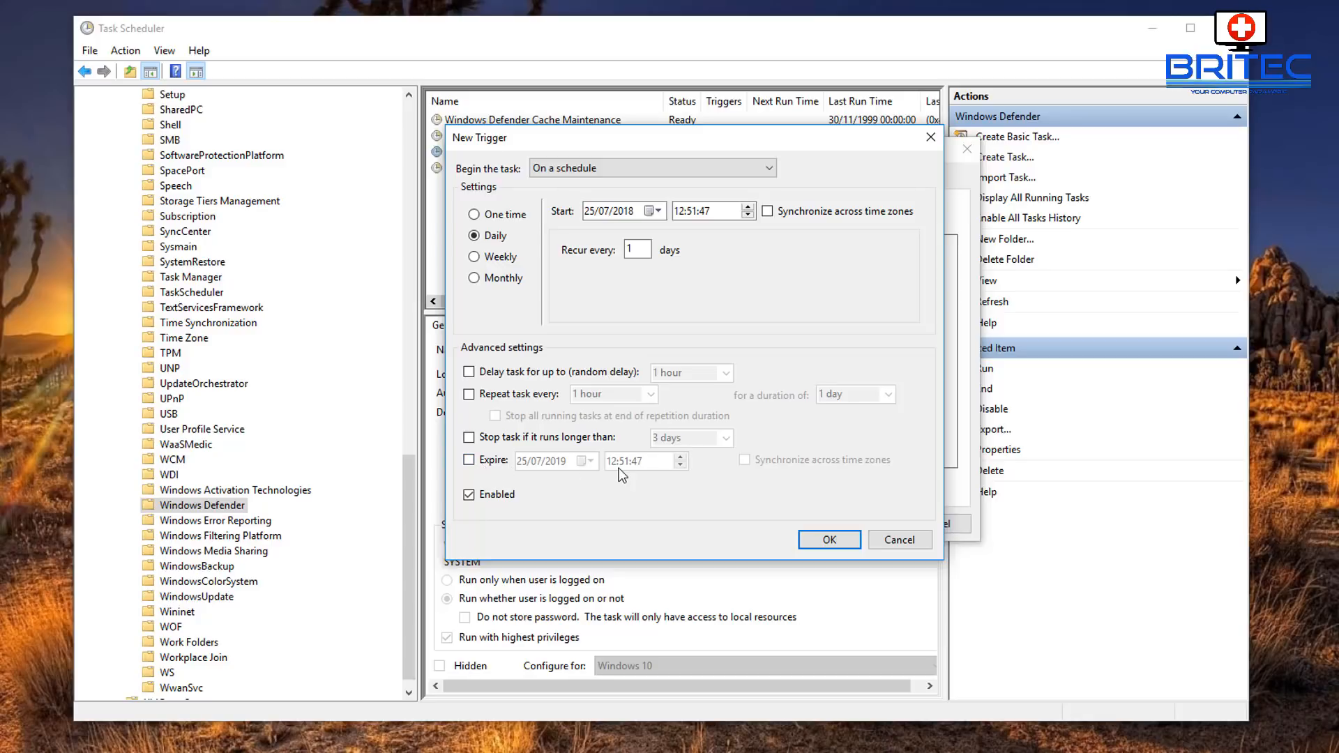
pyautogui.moveTo(768, 509)
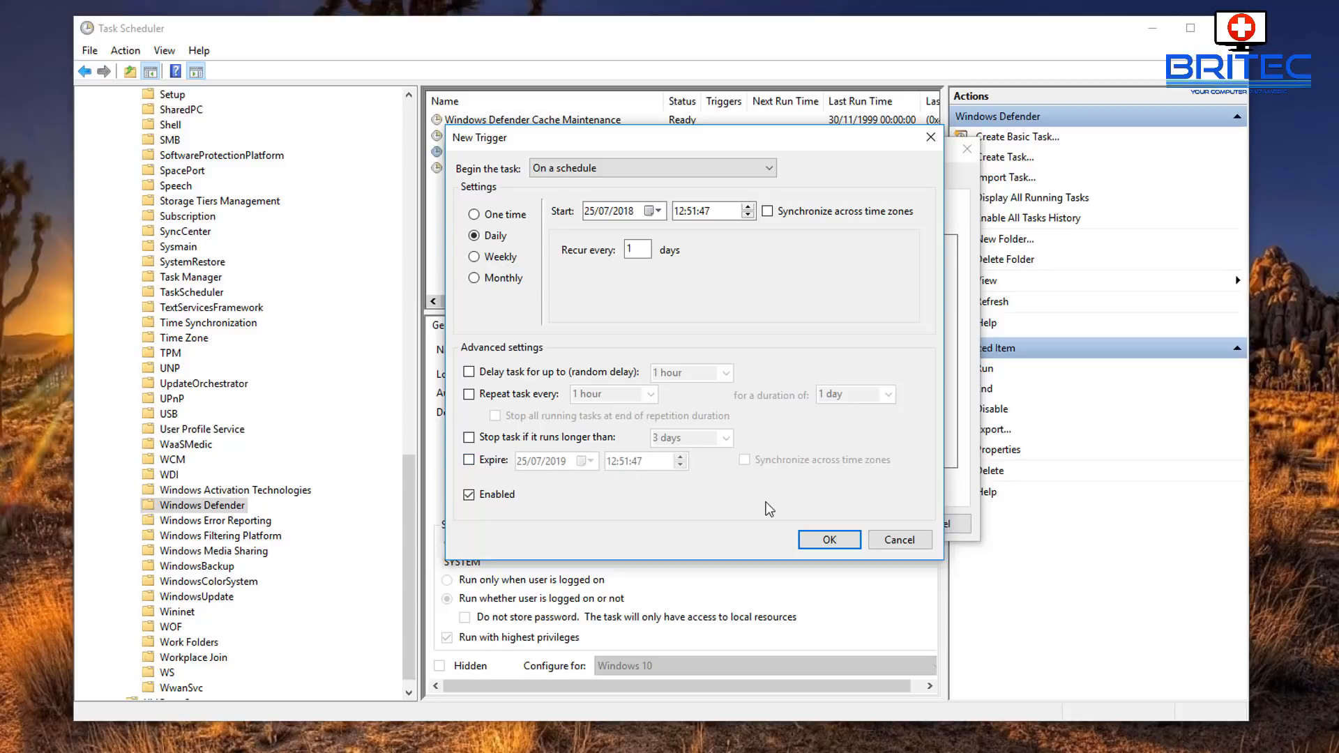
pyautogui.moveTo(786, 427)
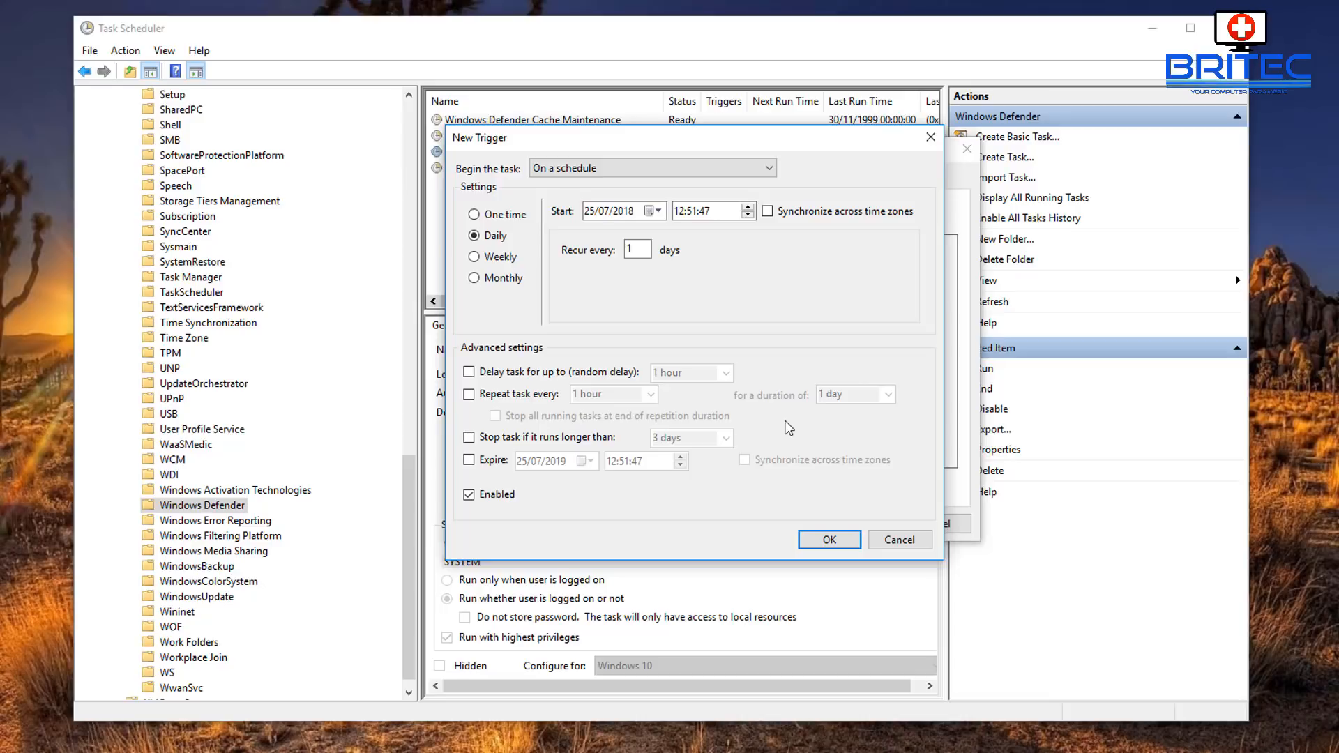
pyautogui.moveTo(509, 272)
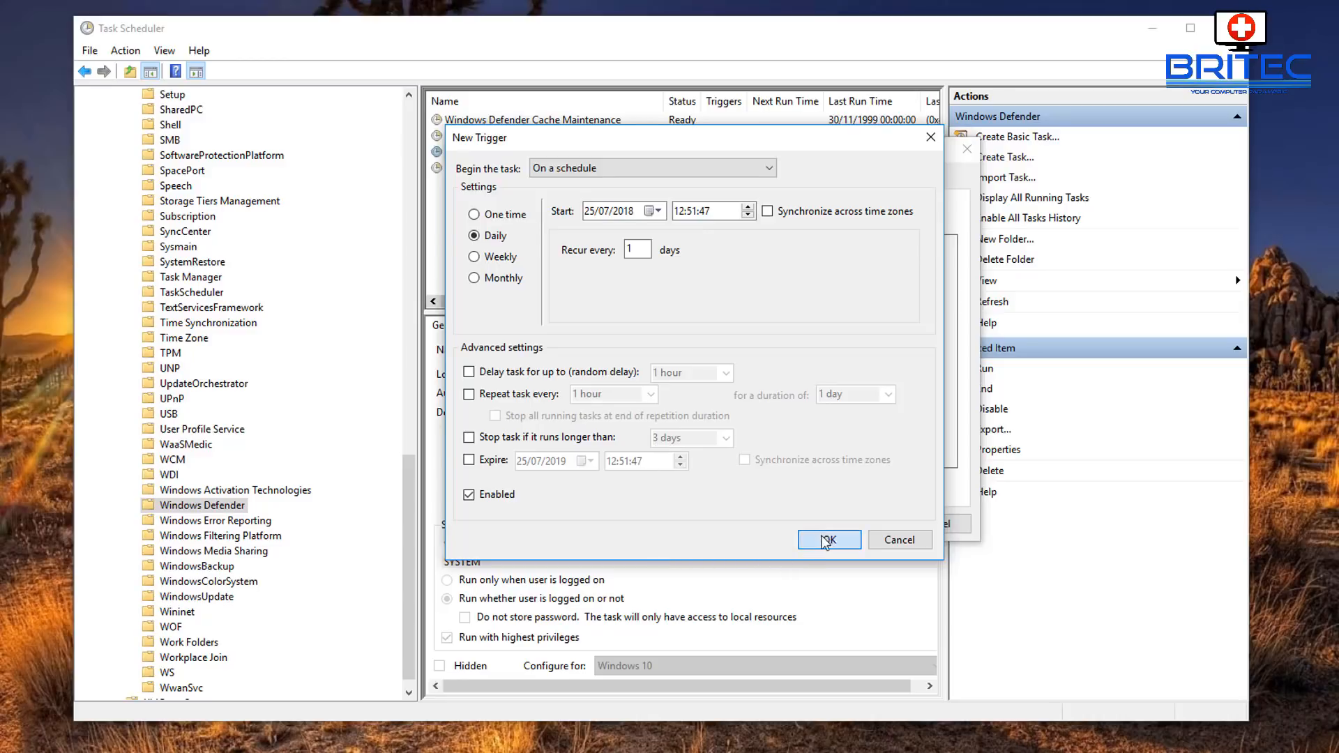
# Add the daily 12:51 trigger, open and close its editor, delete it, and cancel
pyautogui.click(828, 540)
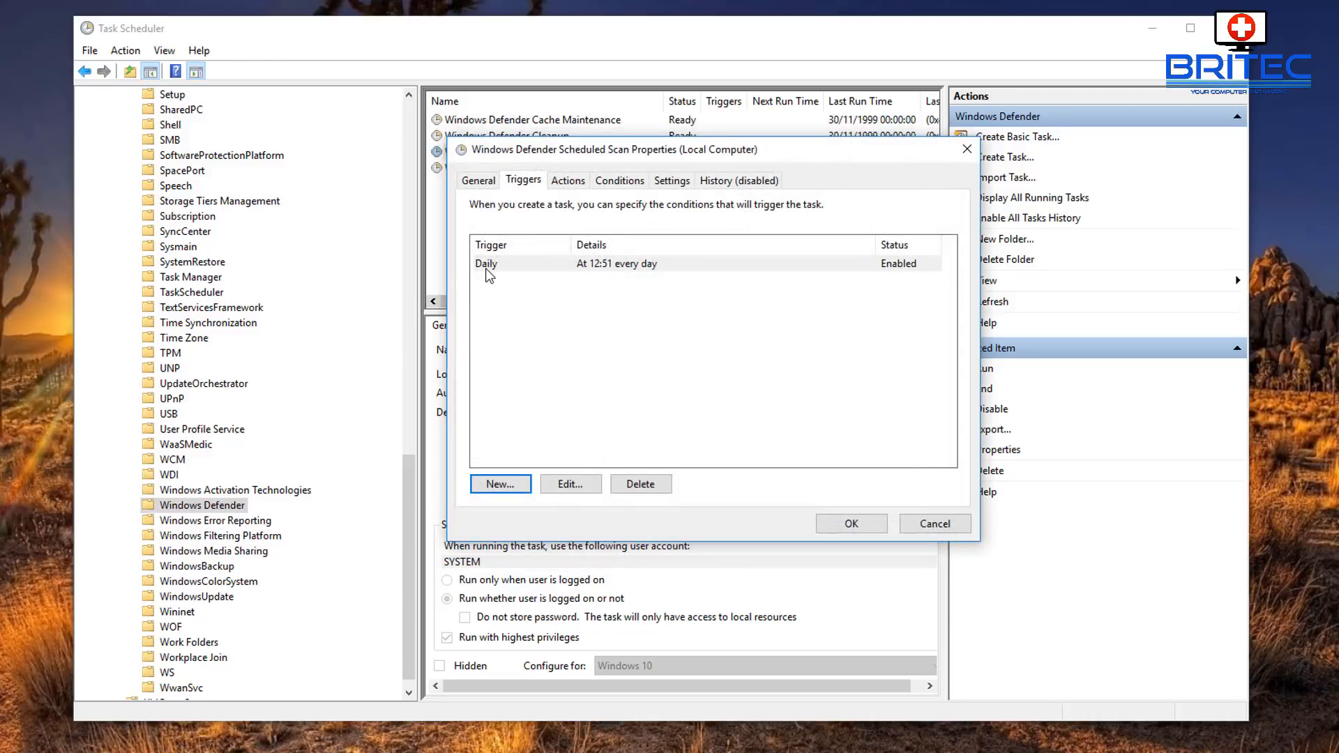
pyautogui.click(617, 263)
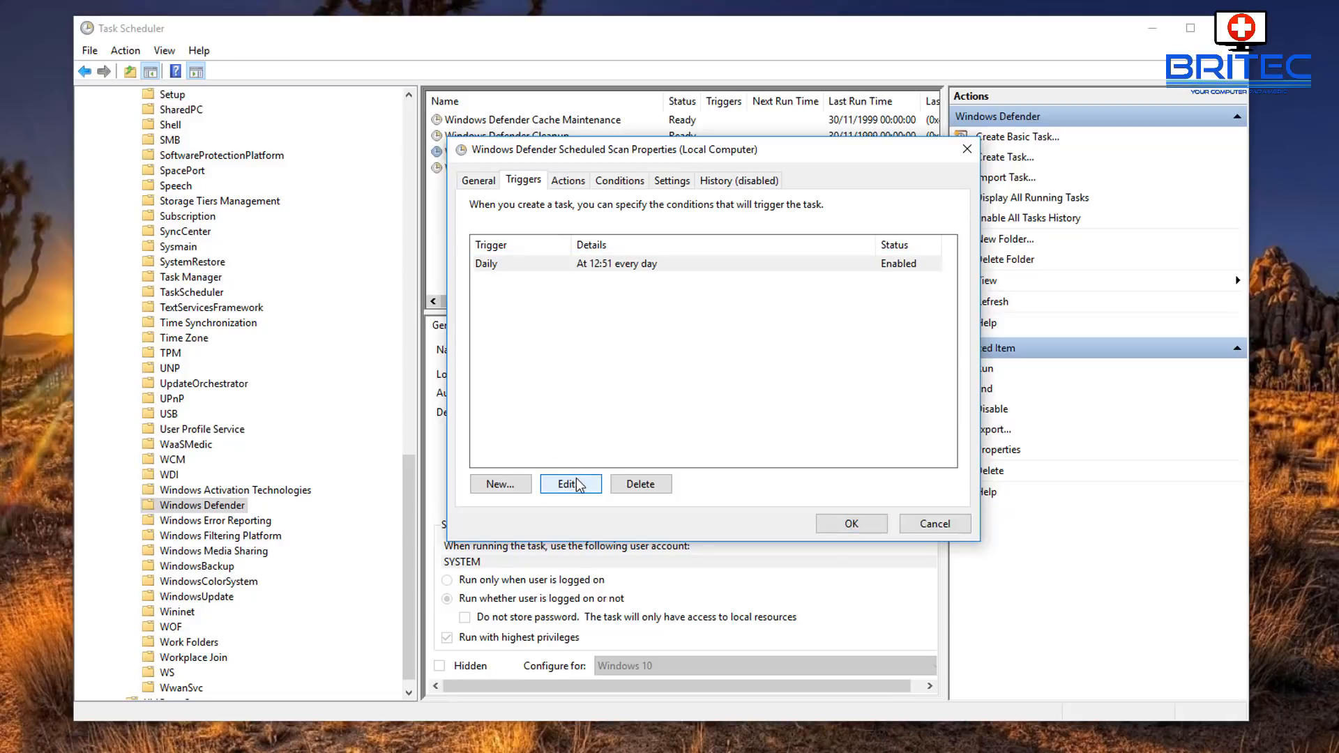
pyautogui.click(568, 484)
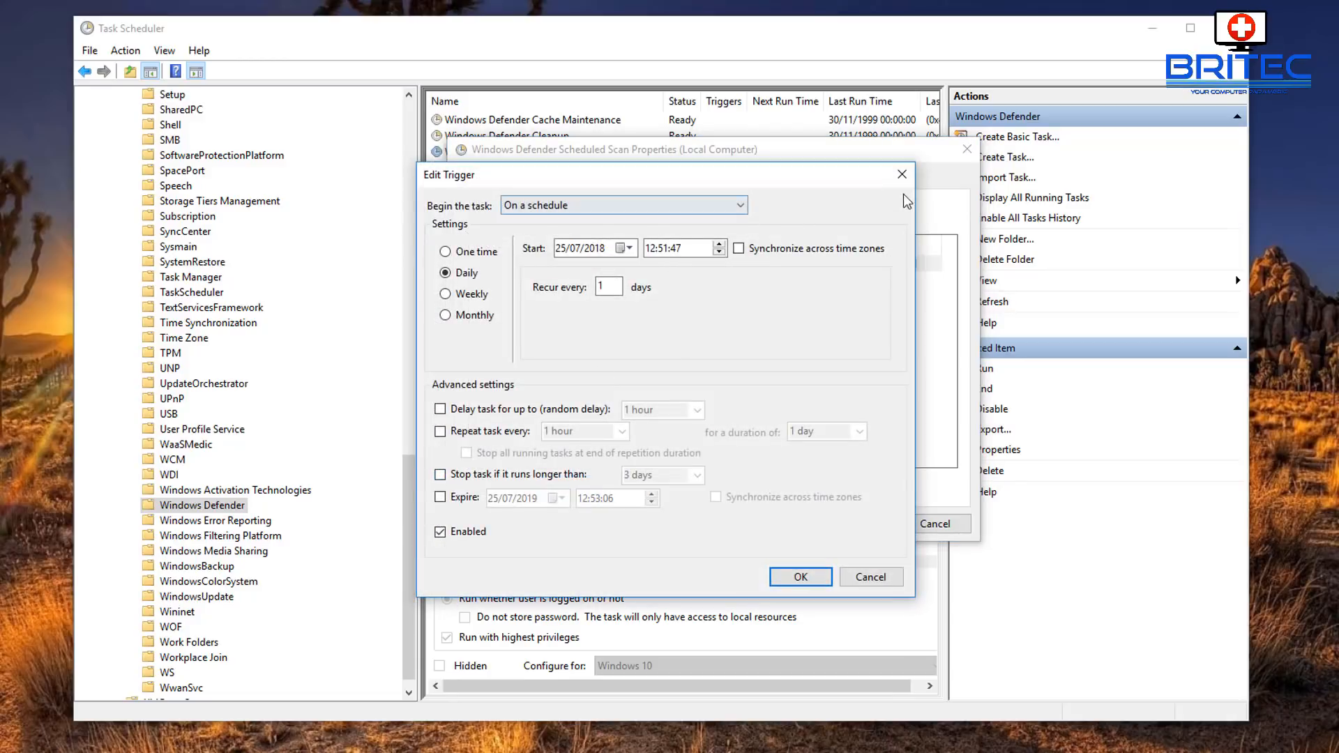
pyautogui.click(800, 577)
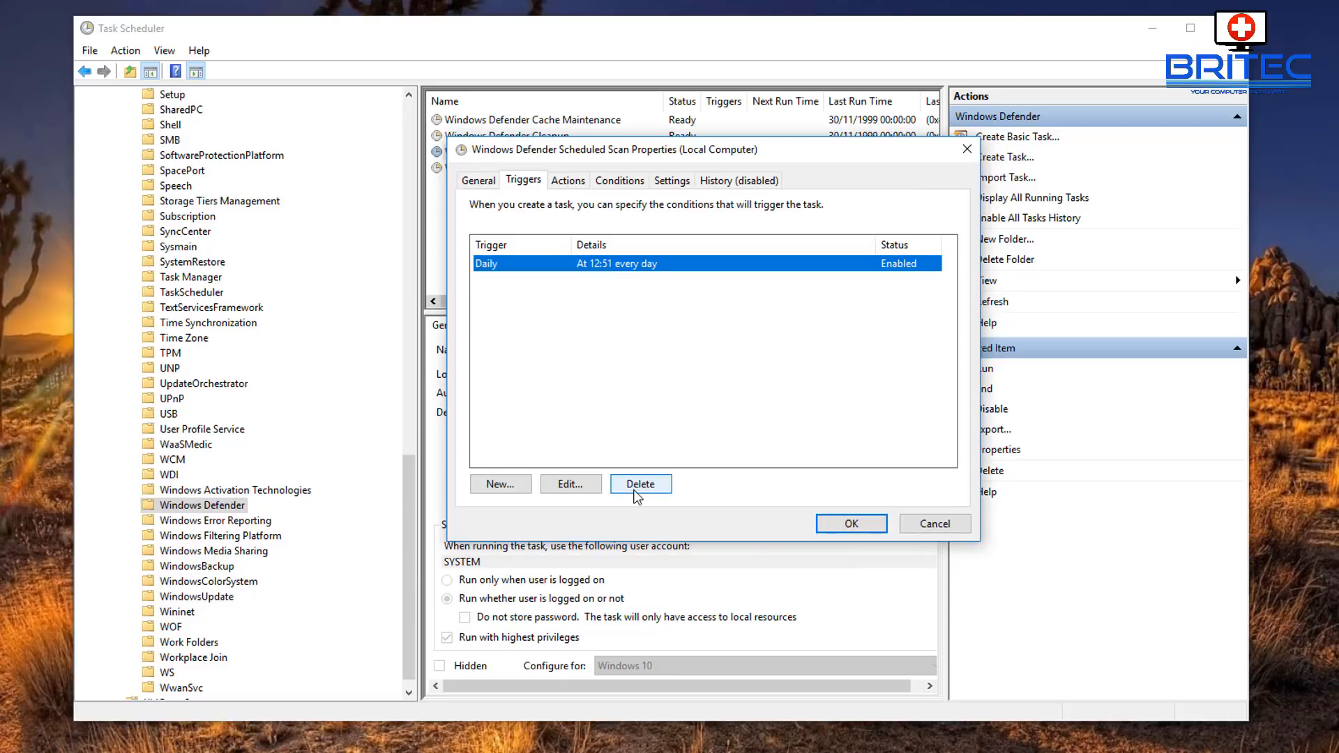
pyautogui.click(640, 484)
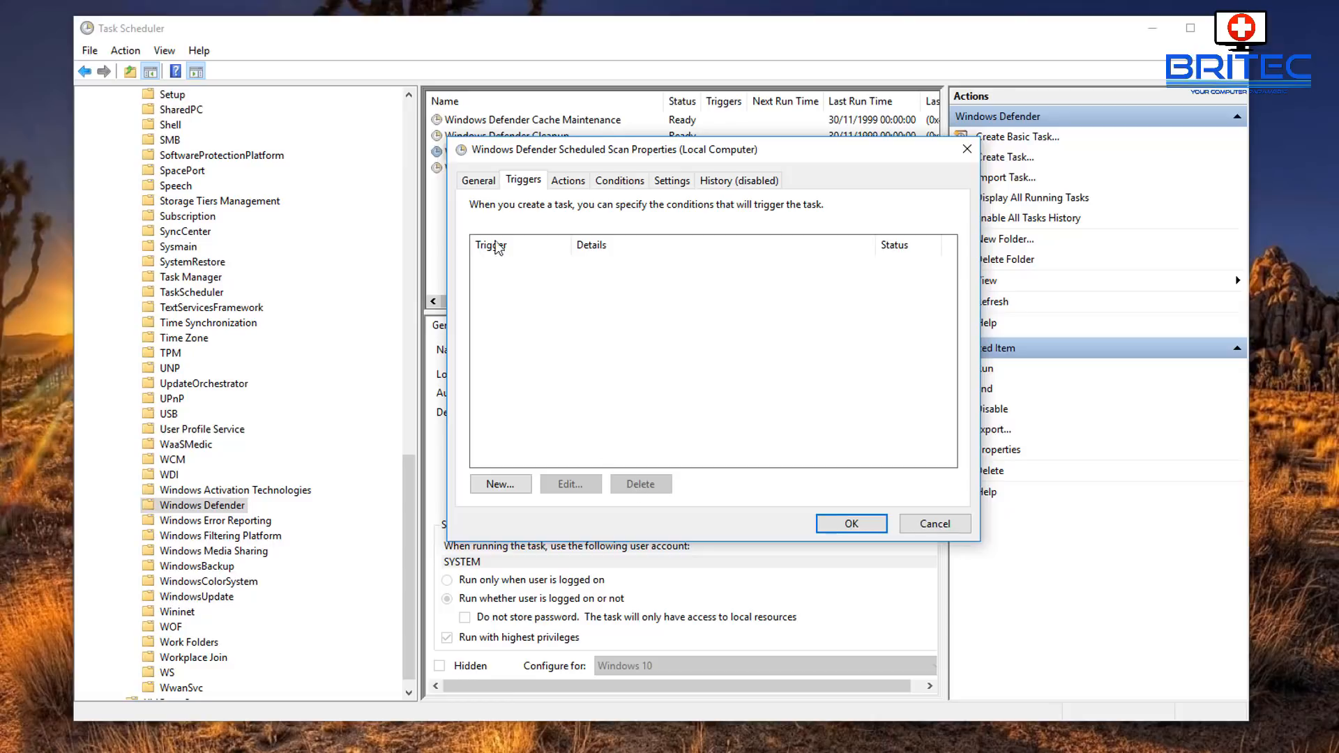
pyautogui.moveTo(567, 323)
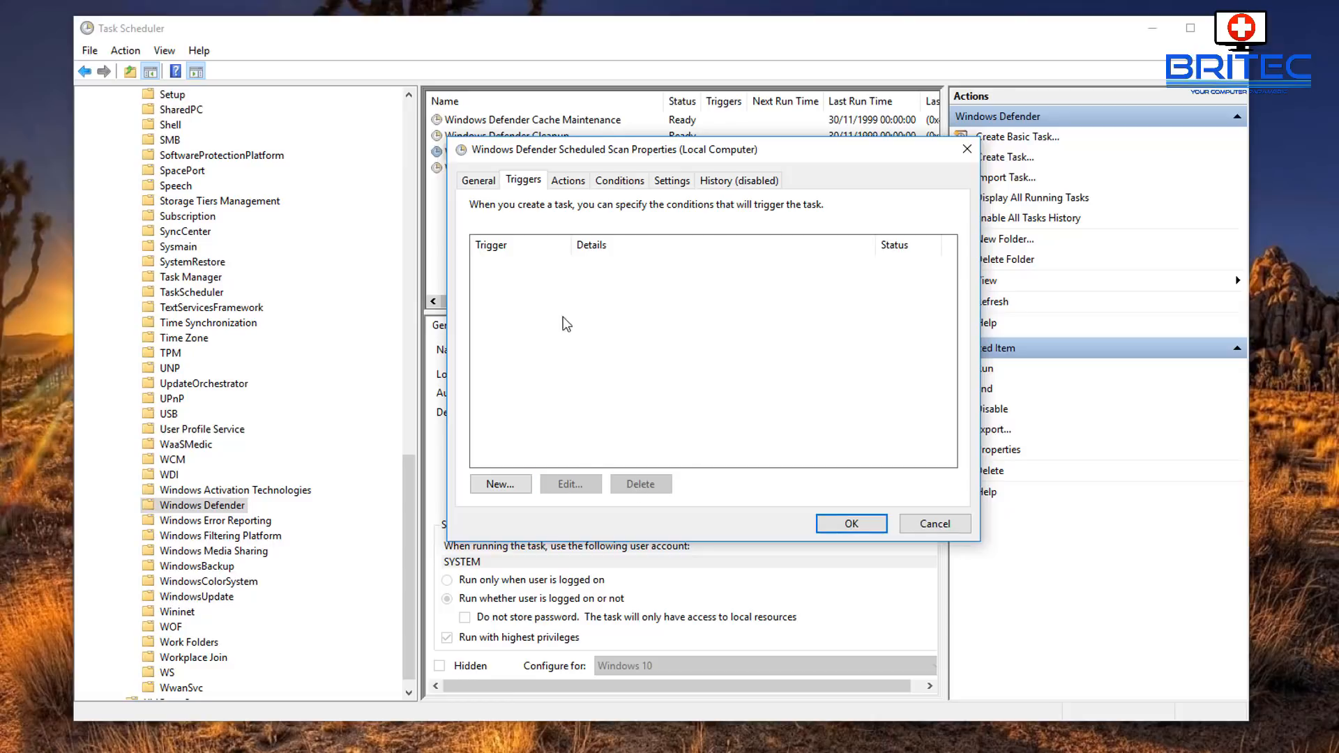
pyautogui.click(933, 522)
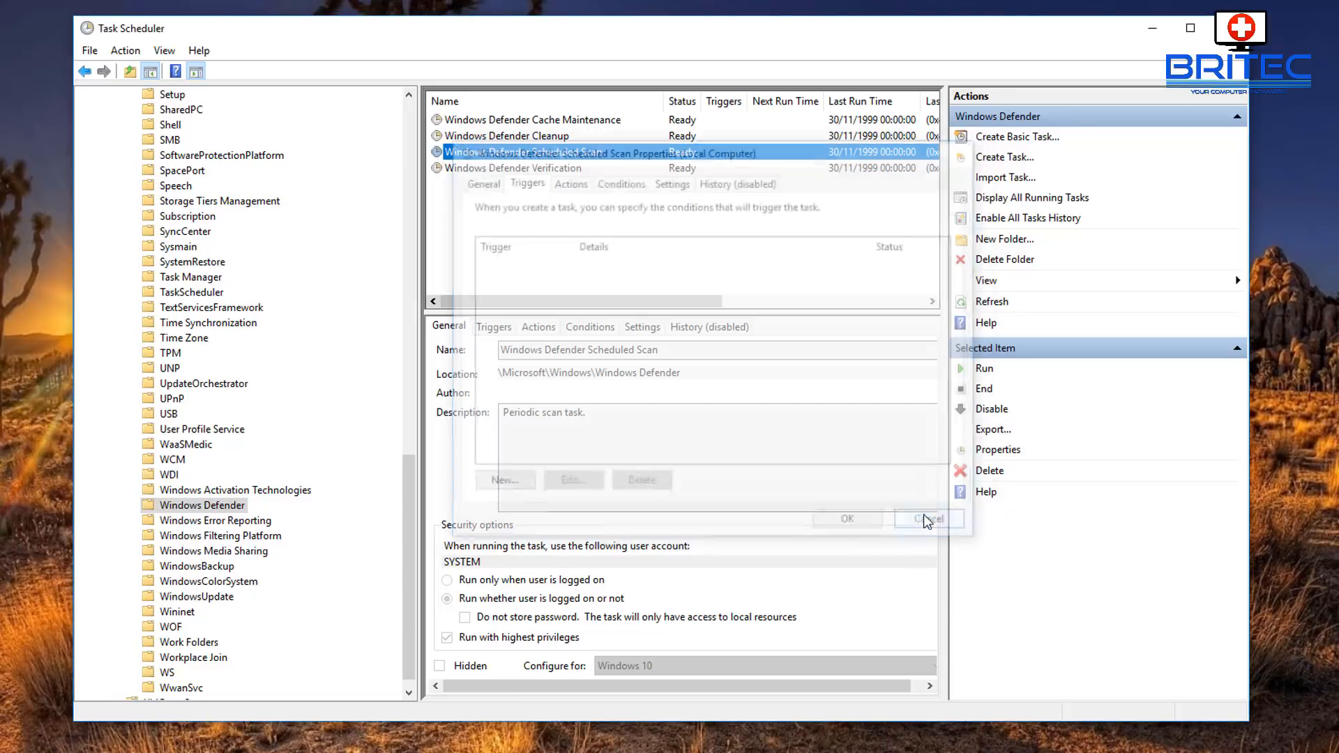
pyautogui.click(925, 518)
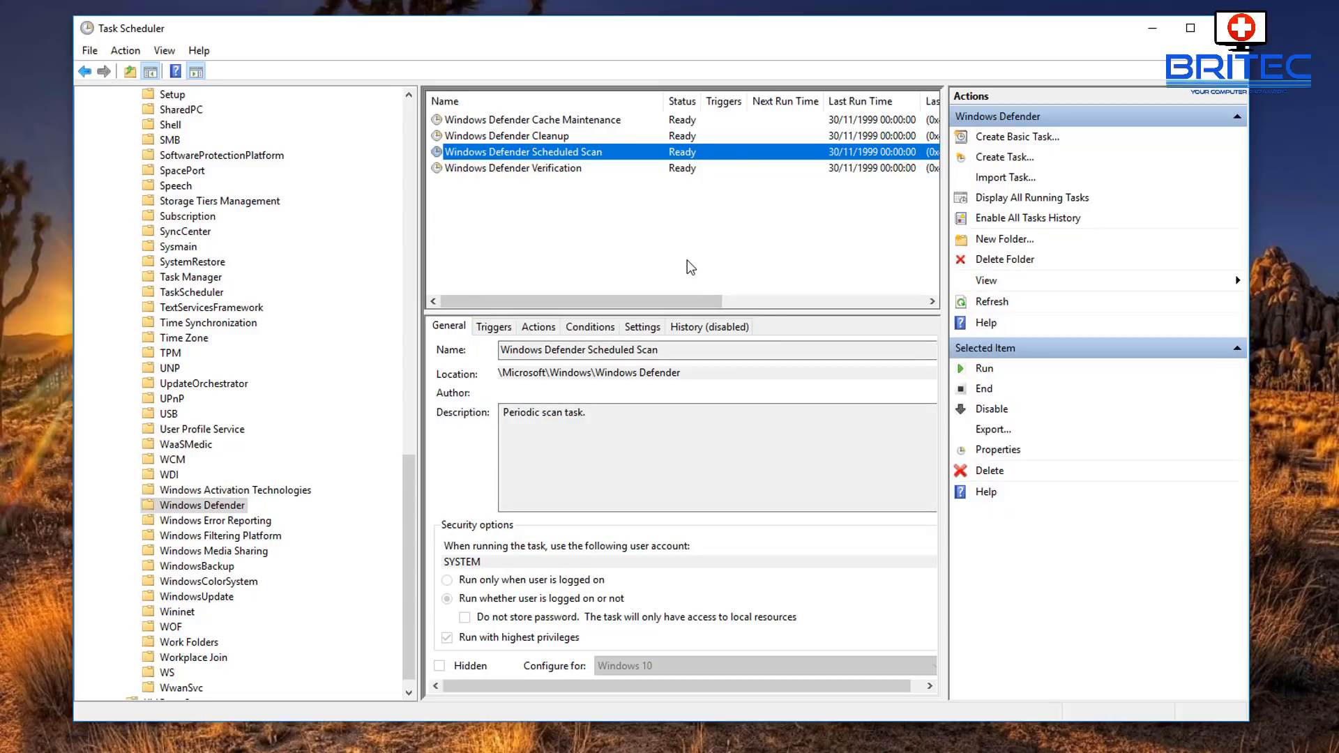
pyautogui.moveTo(635, 137)
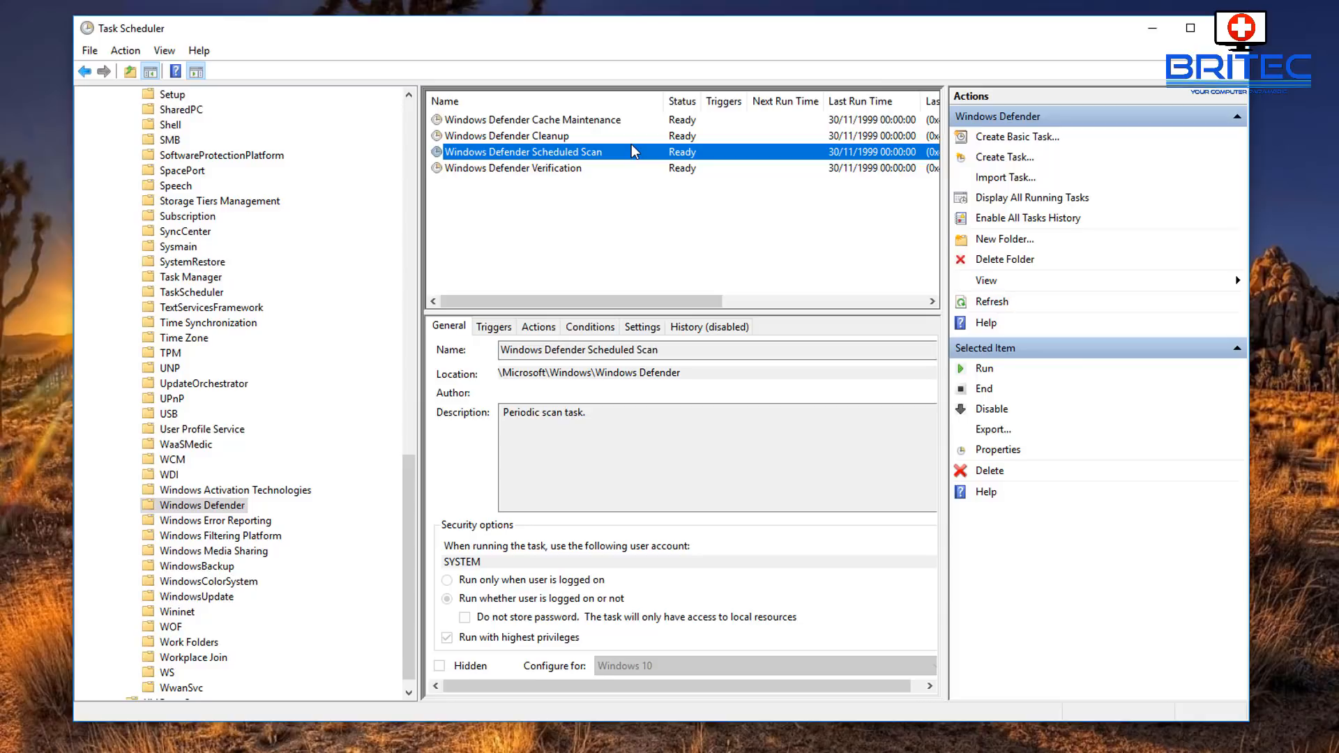
pyautogui.moveTo(1172, 107)
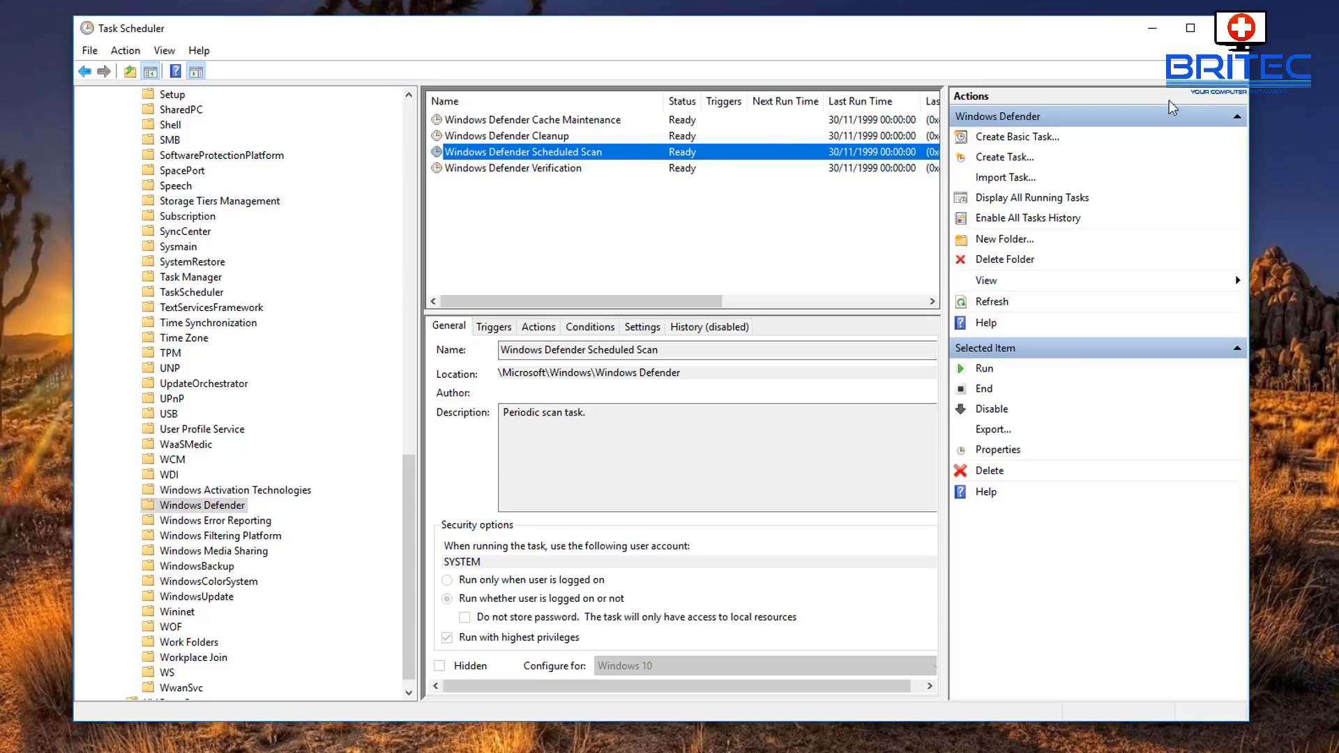
pyautogui.moveTo(251, 425)
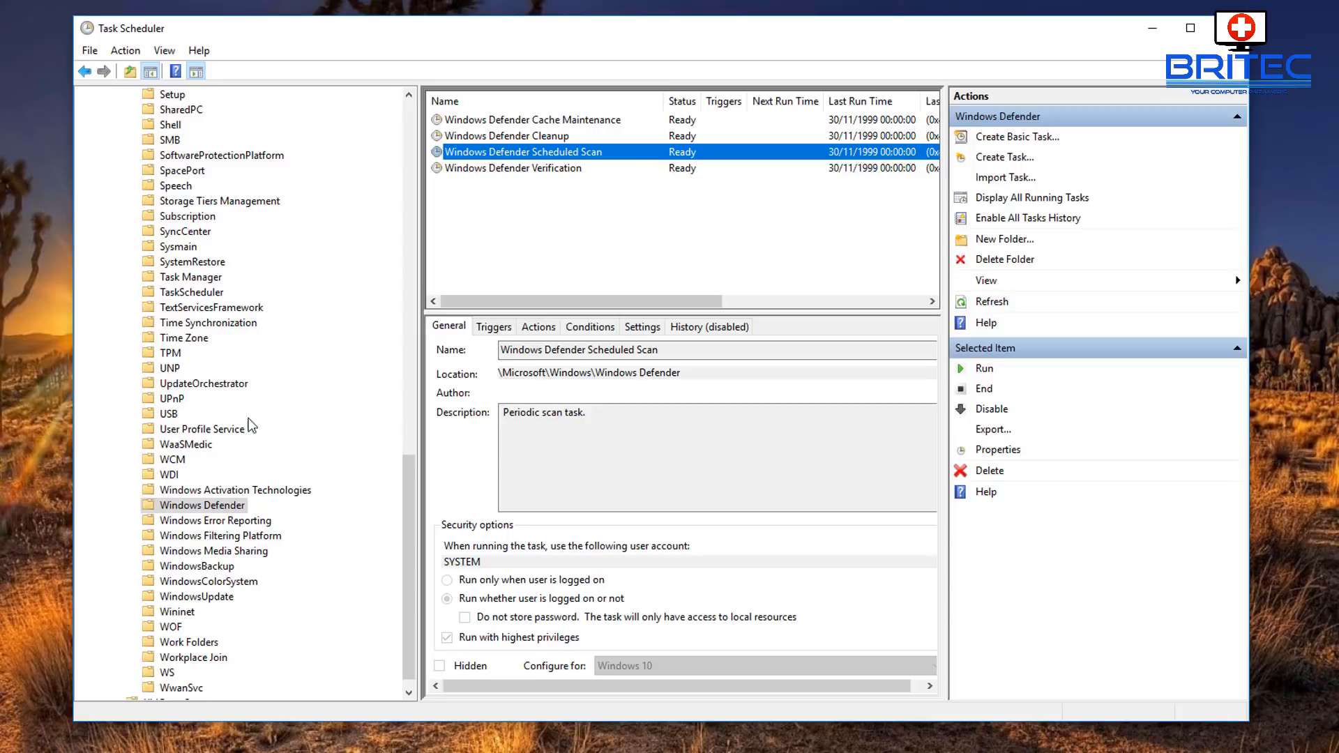
pyautogui.moveTo(339, 524)
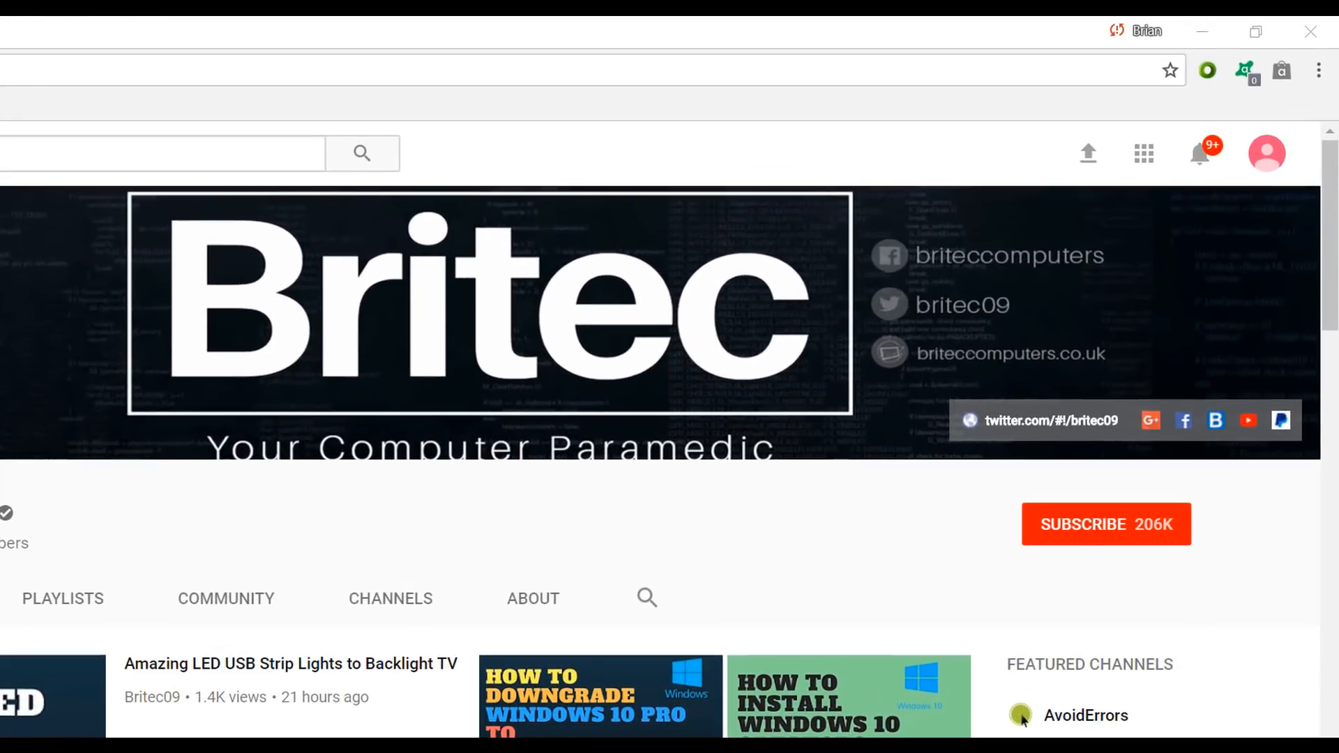
pyautogui.moveTo(1123, 540)
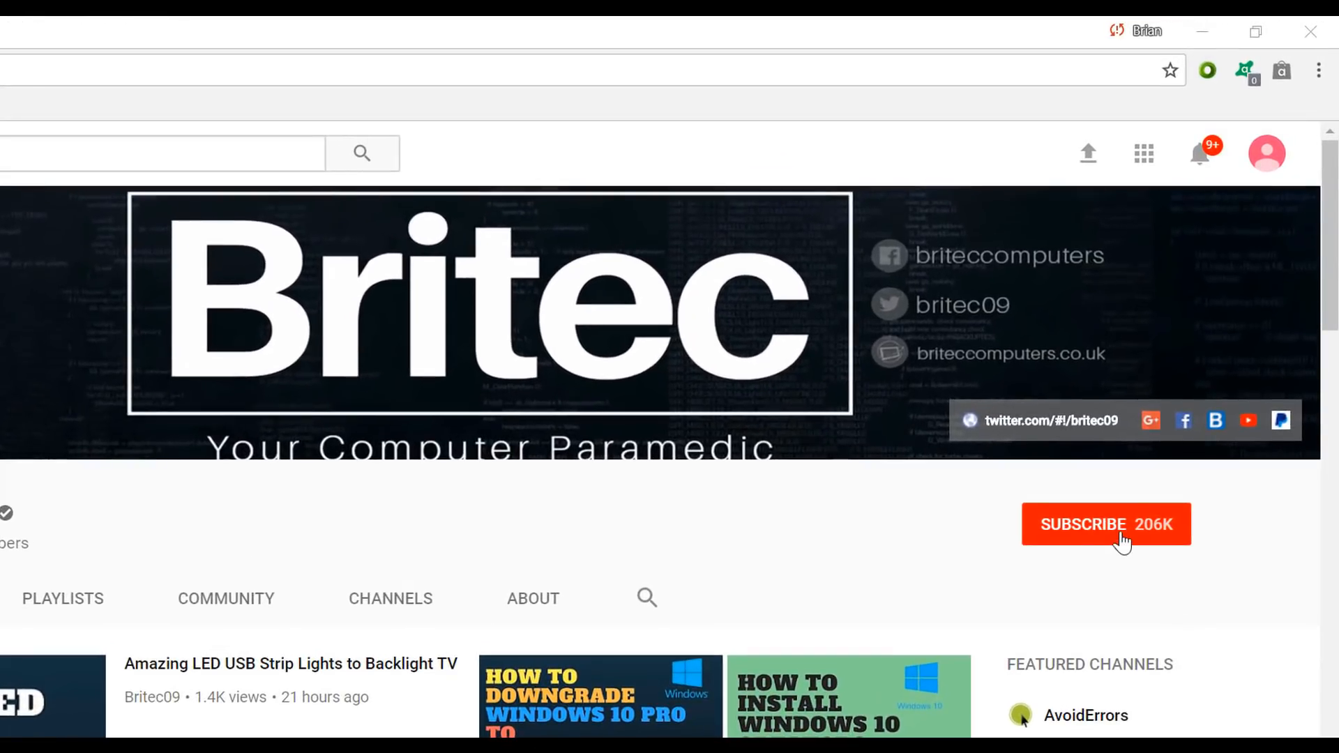
# Click SUBSCRIBE on the Britec YouTube channel page
pyautogui.click(1107, 524)
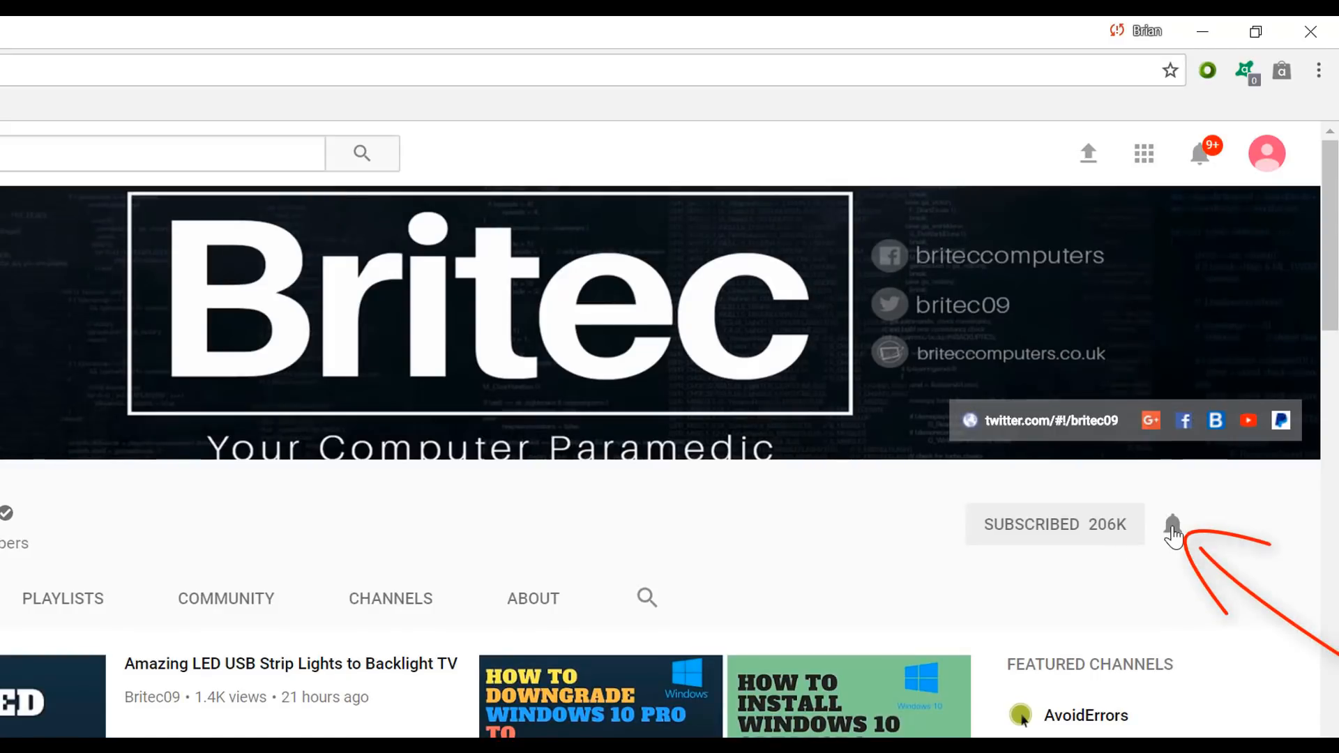
pyautogui.moveTo(1172, 625)
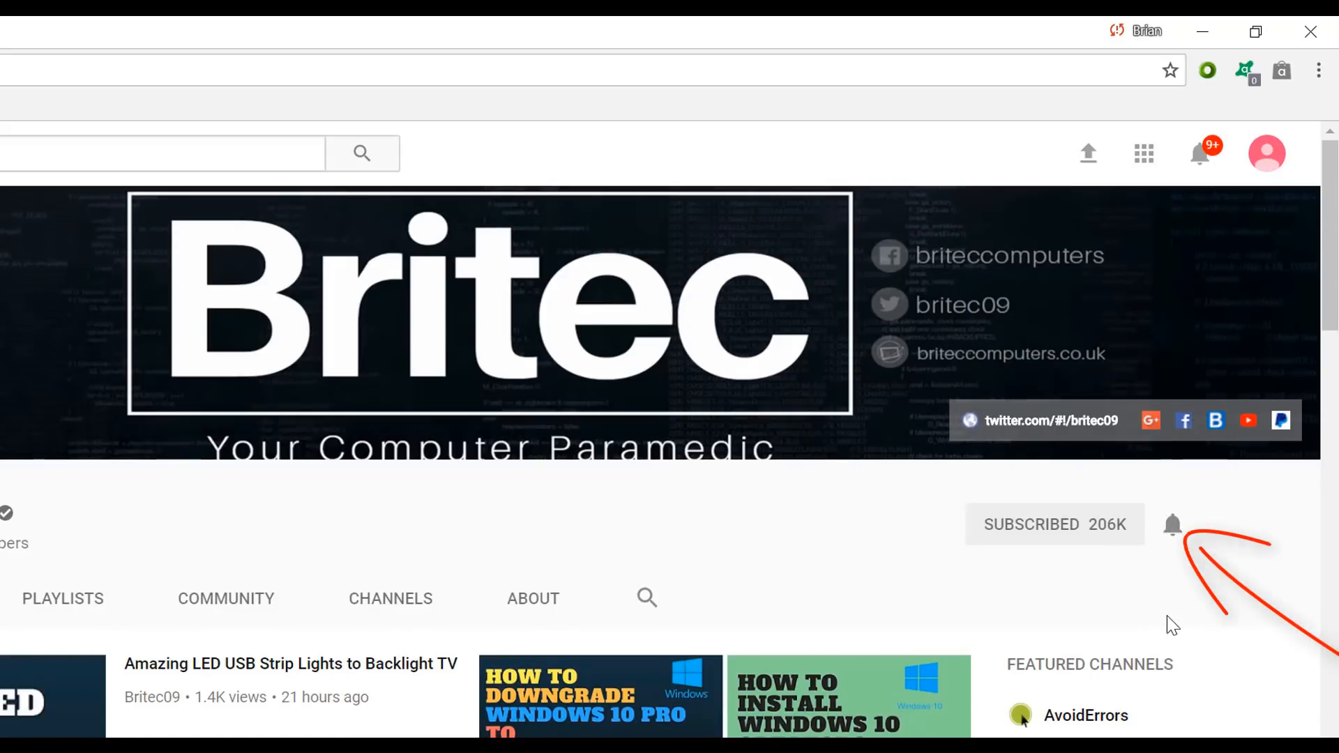